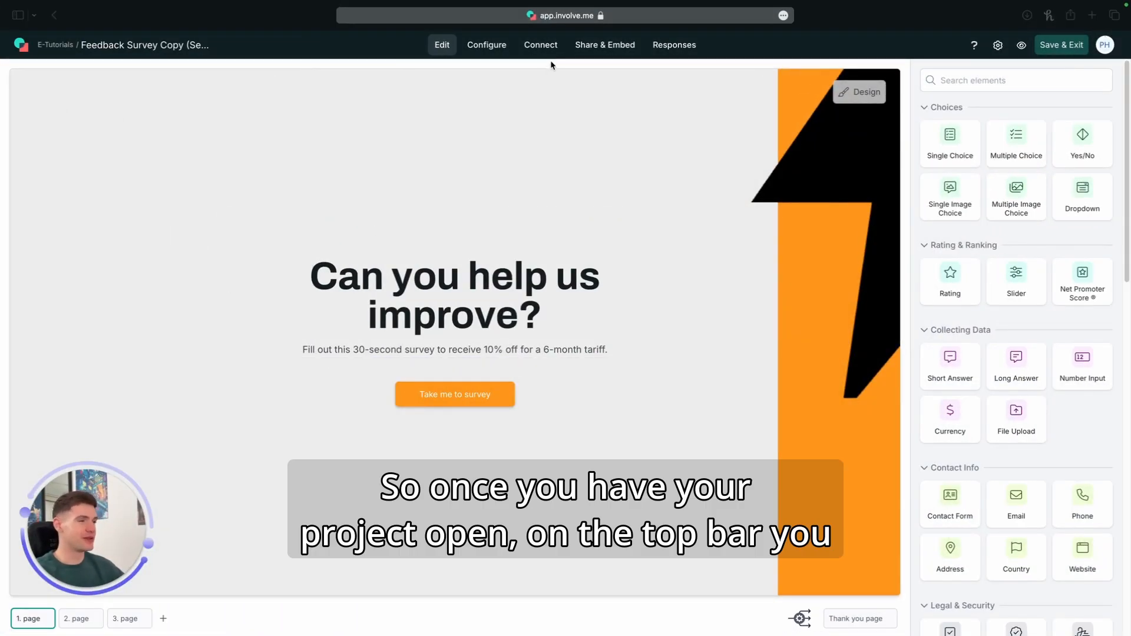
- Leave the editor and reach the Feedback Survey Copy project's integrations page via Connect
left_click(539, 45)
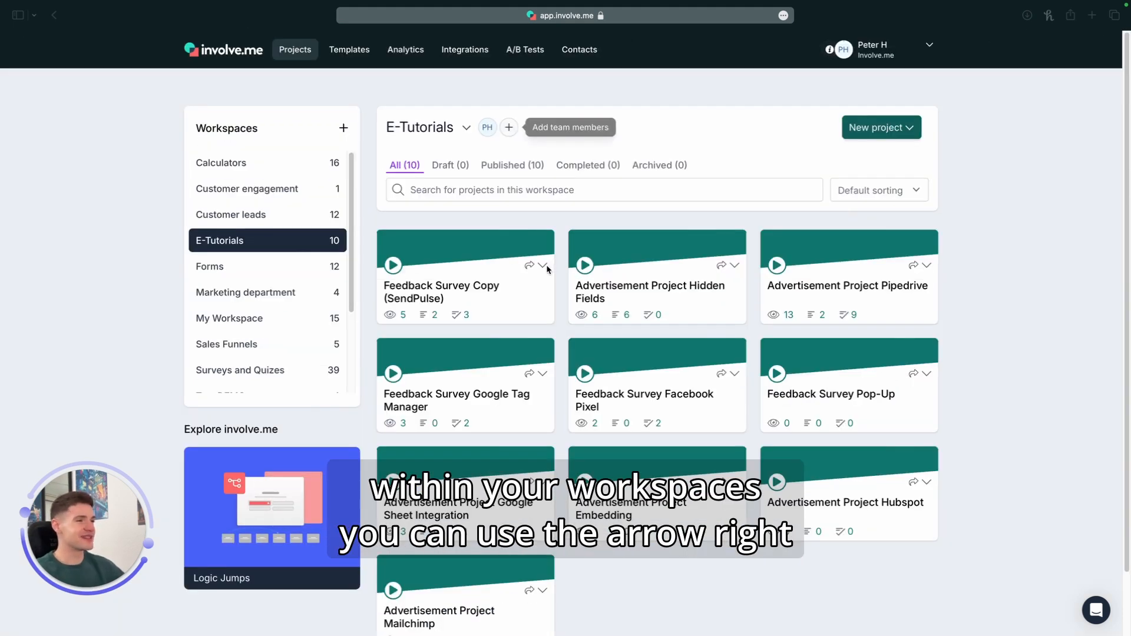
left_click(542, 265)
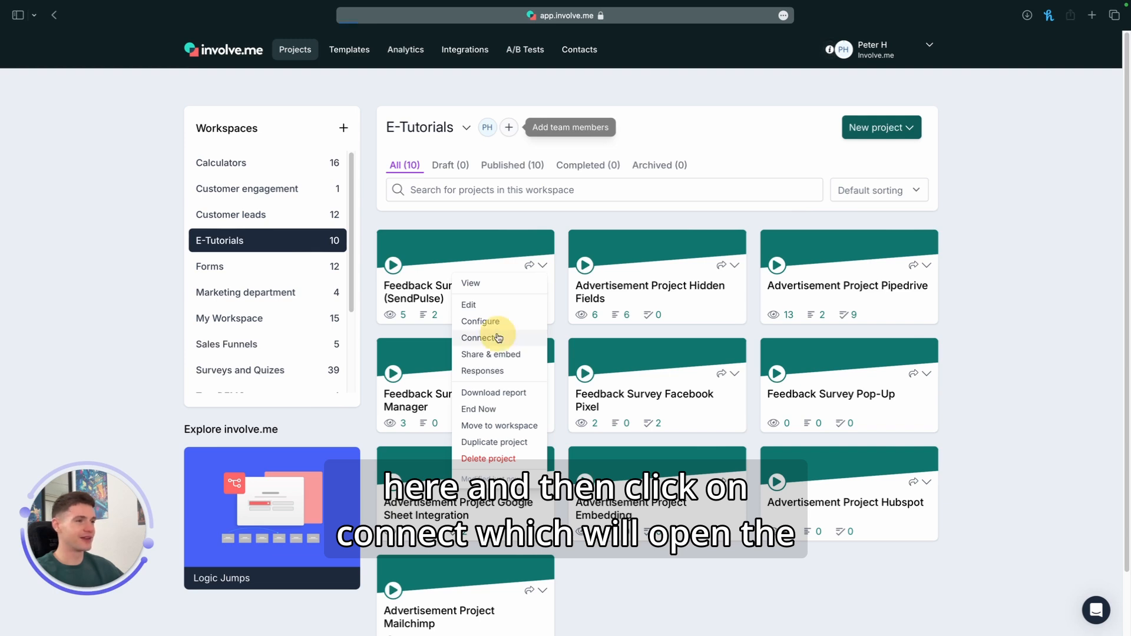
left_click(479, 338)
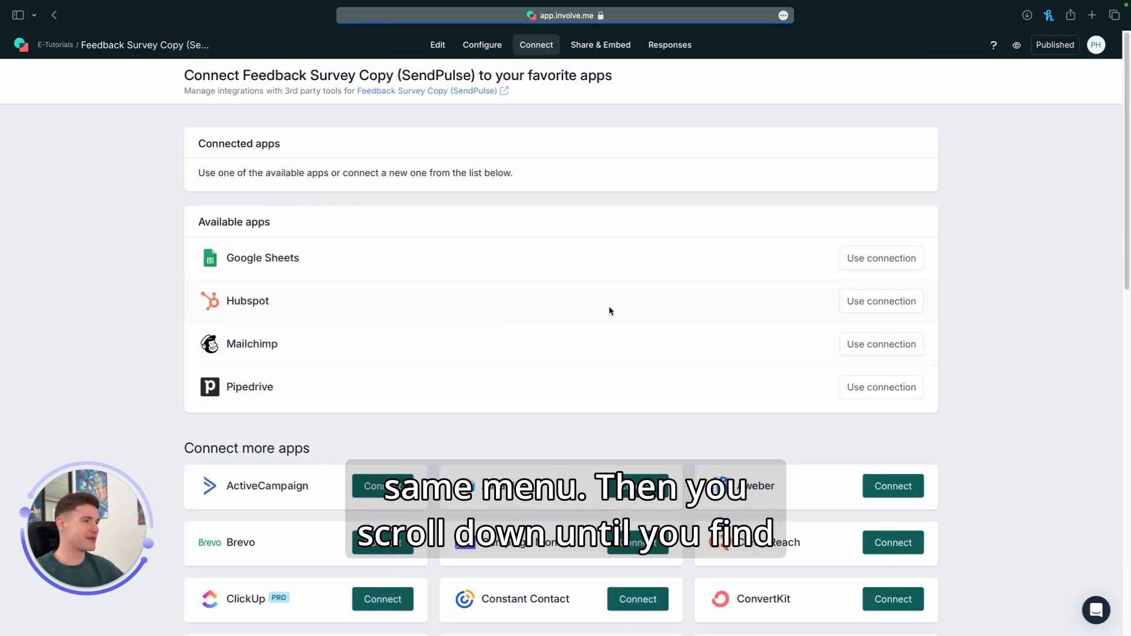
- Scroll the integrations list down to the SendPulse entry
scroll("down", 3)
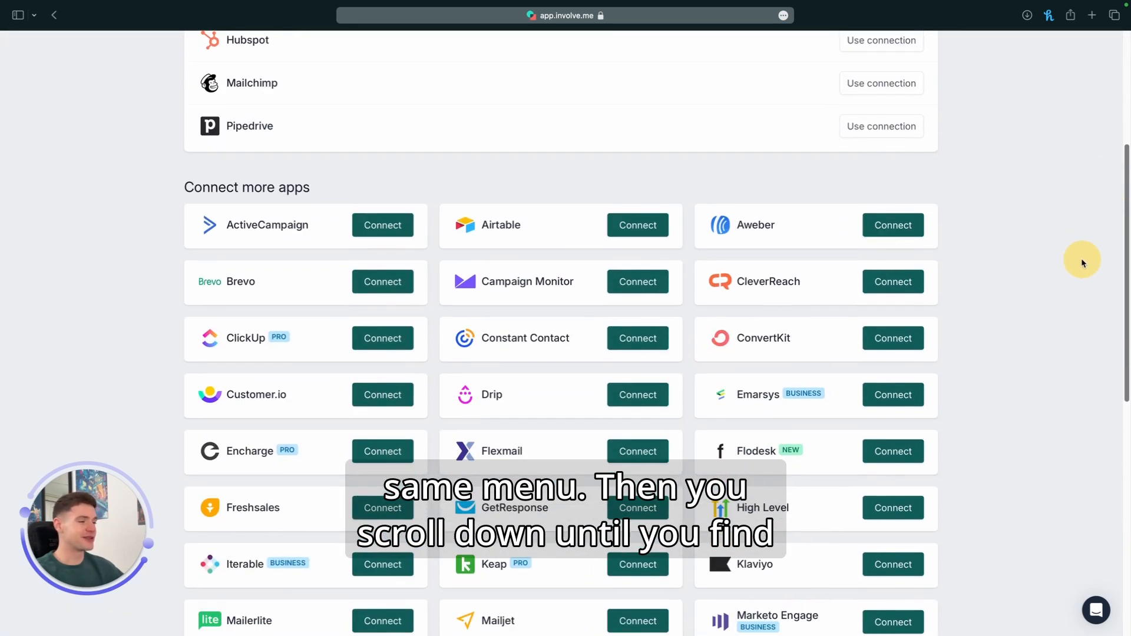
scroll("down", 3)
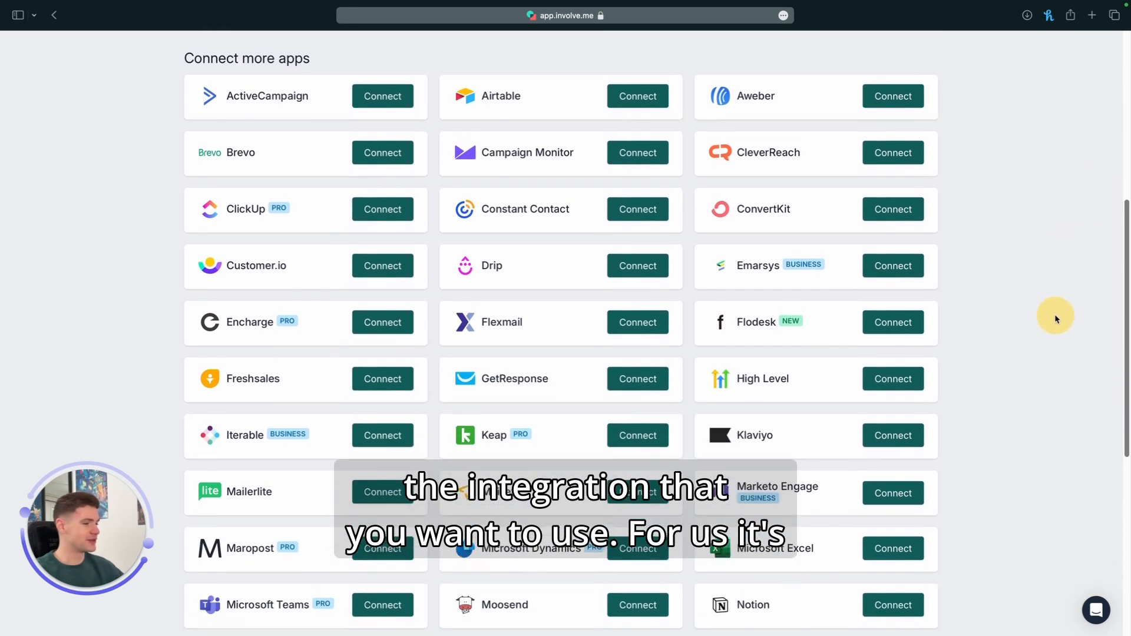
scroll("down", 3)
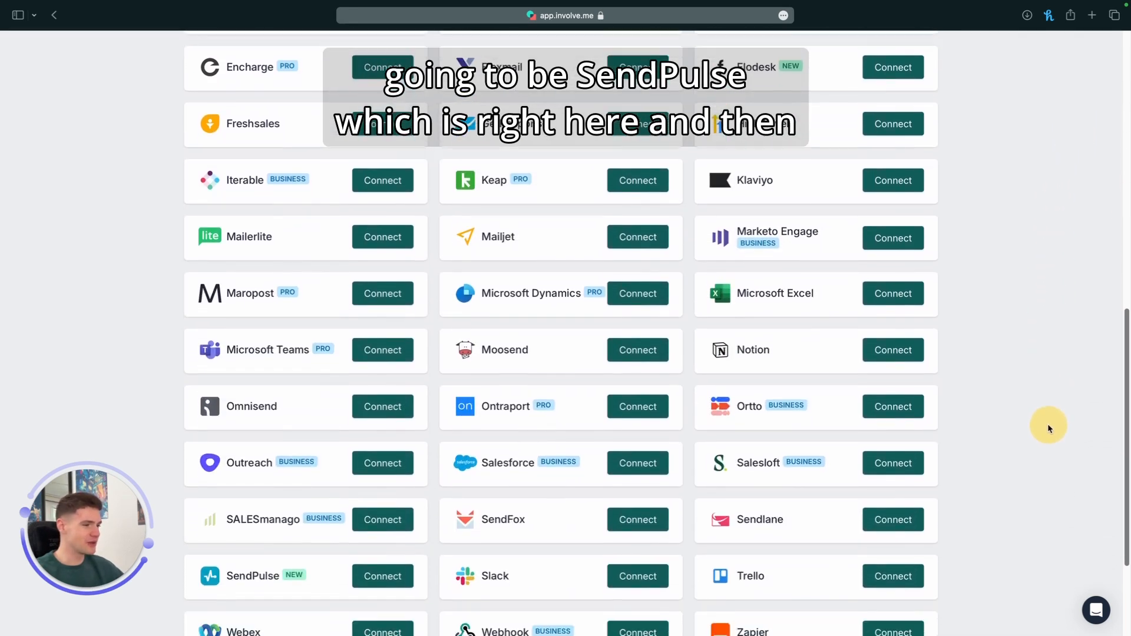
scroll("down", 3)
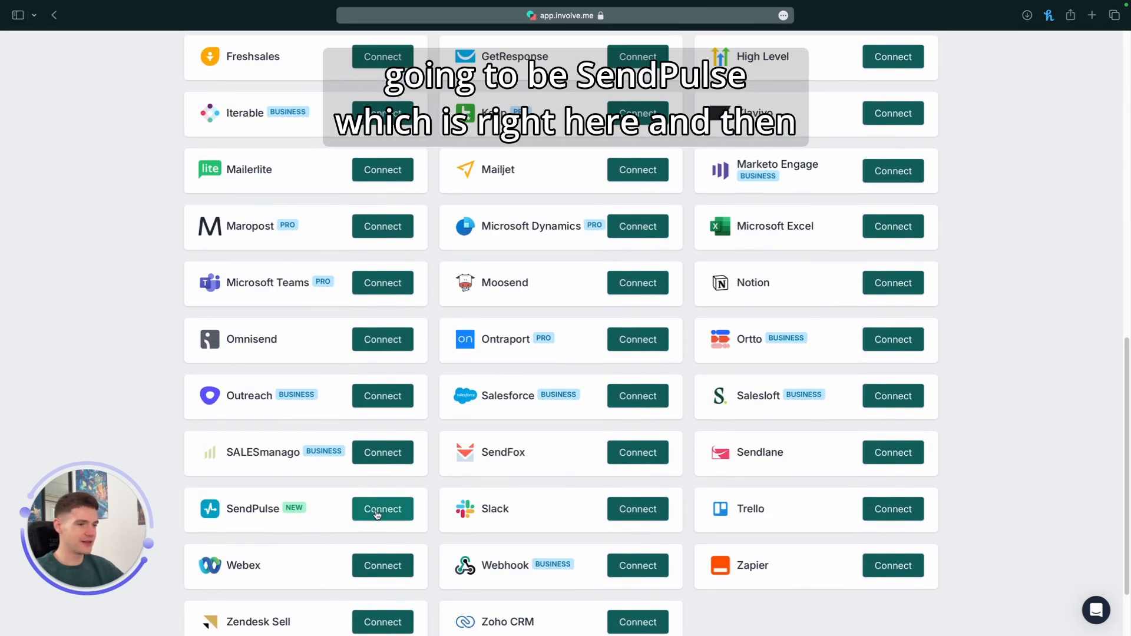
- Start the SendPulse connection and name it 'Peter's SendPulse integration'
left_click(382, 509)
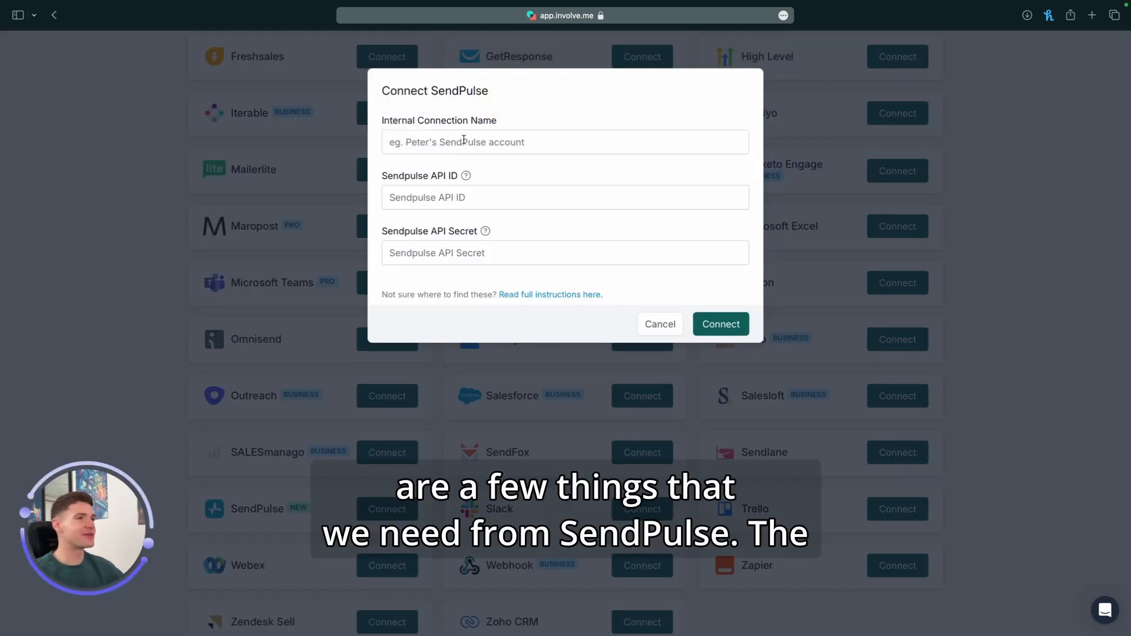
left_click(564, 141)
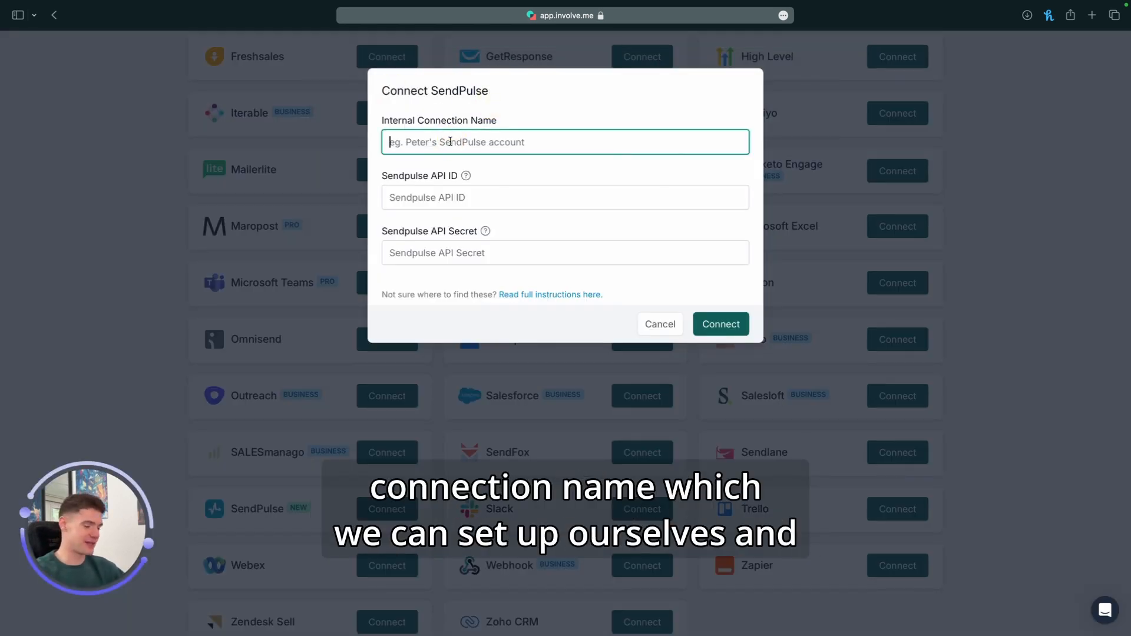
type("Peter's SendPulse integration")
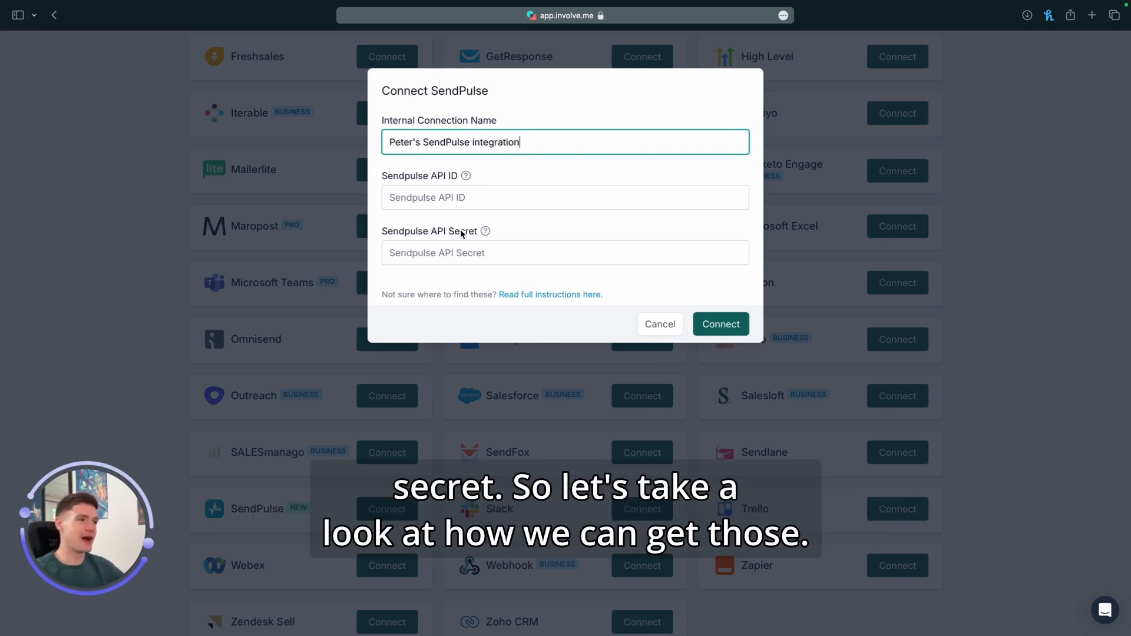
mouse_move(663, 187)
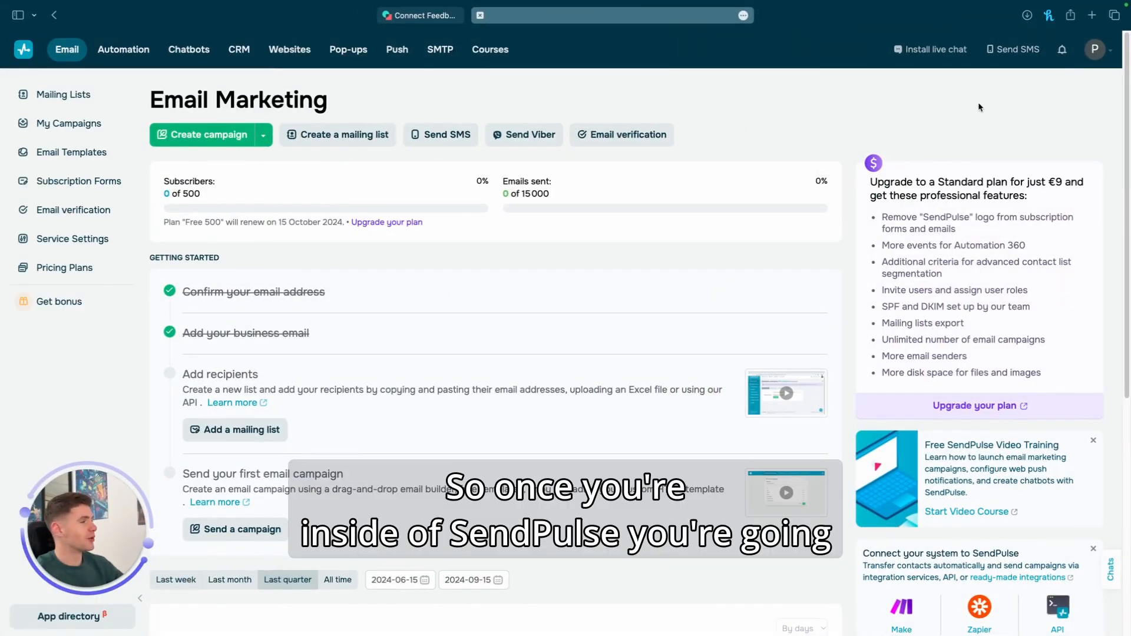
- Reveal the API ID and secret in SendPulse's account settings API section
left_click(1097, 49)
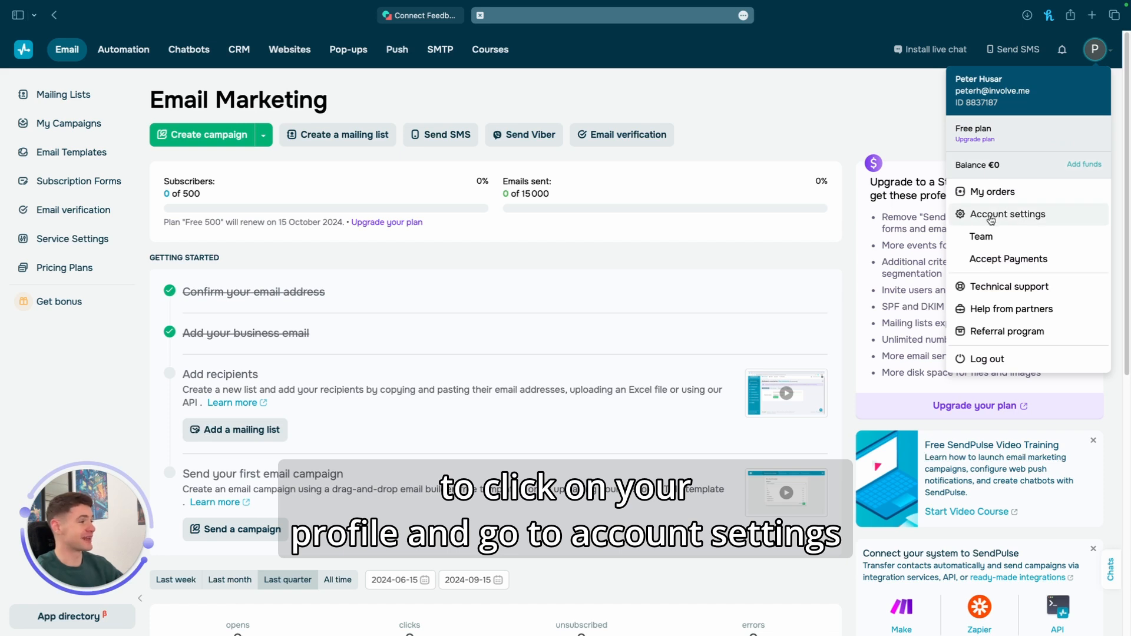
left_click(1007, 215)
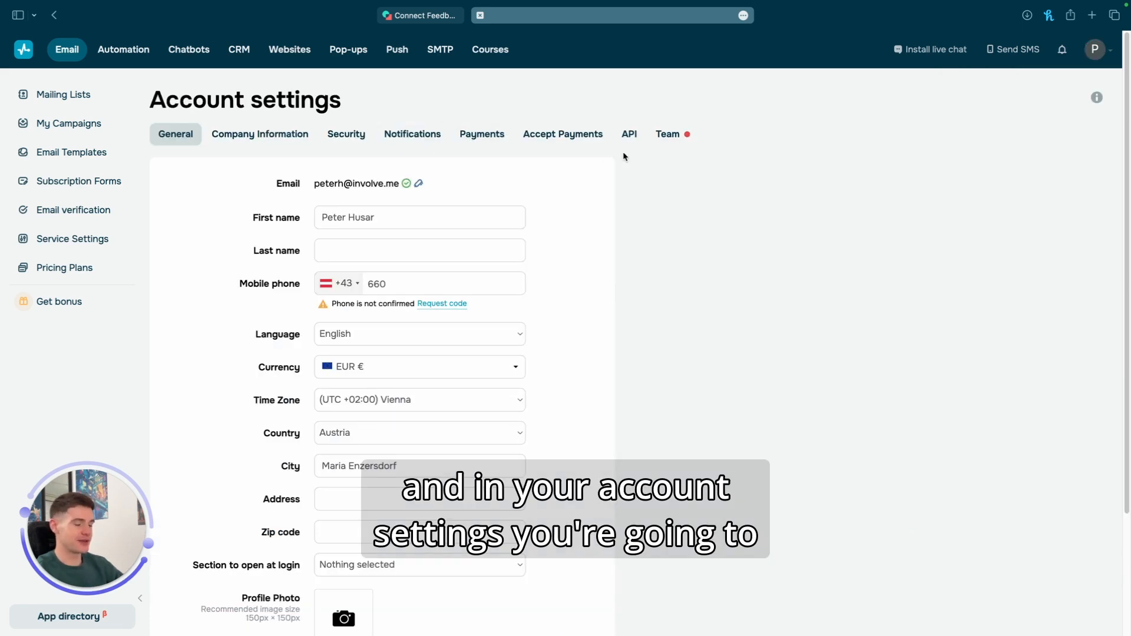
left_click(627, 134)
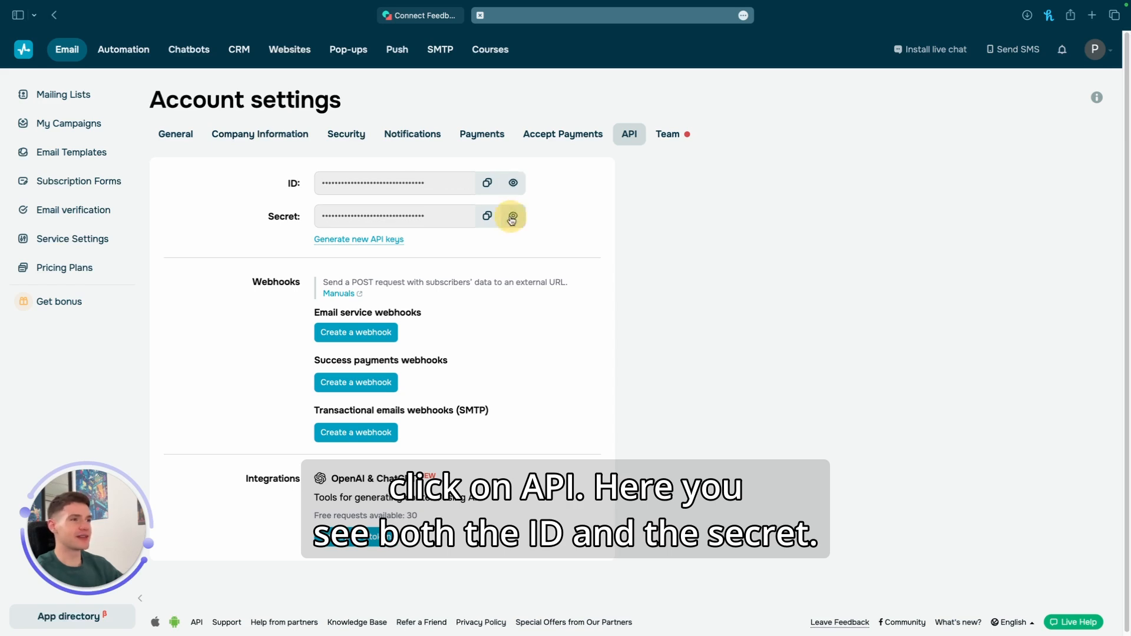
left_click(486, 183)
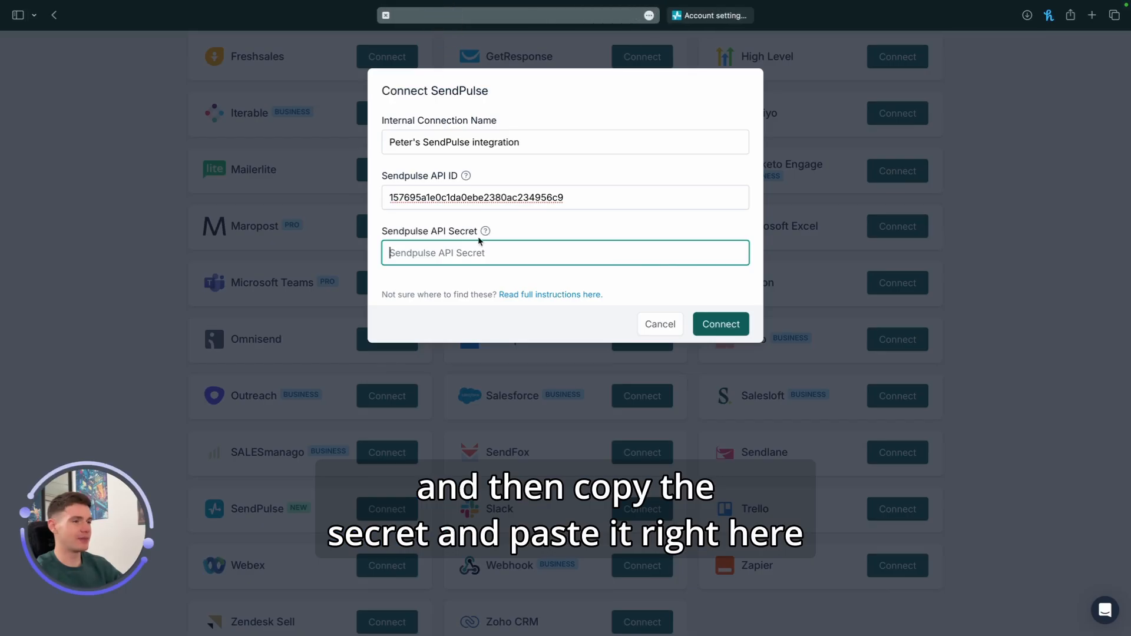
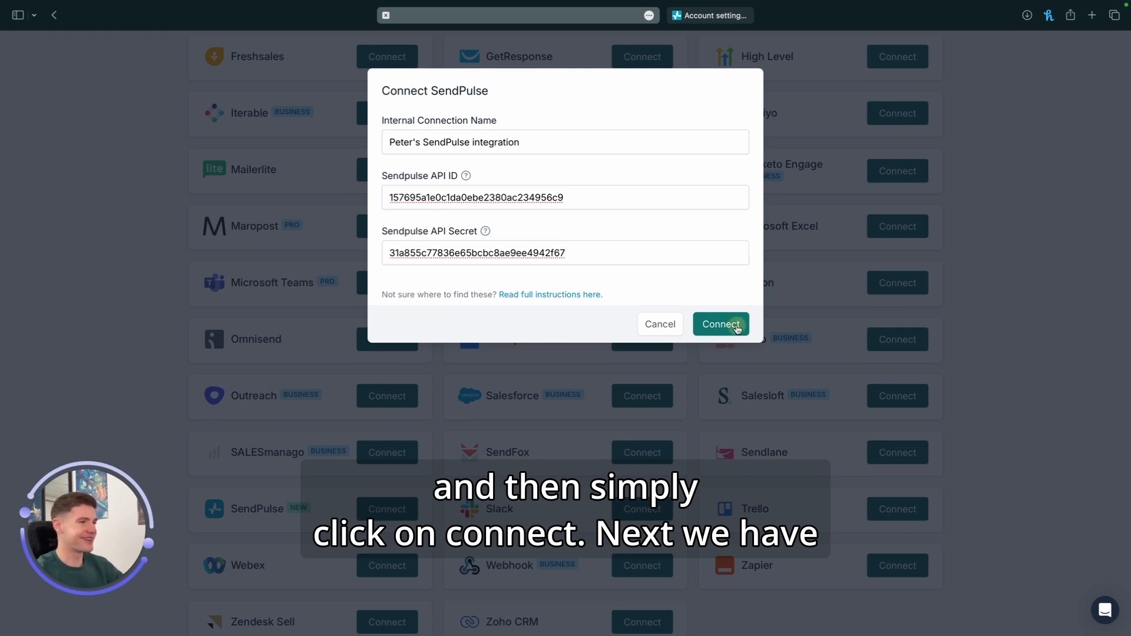
- Enter the API secret and connect SendPulse with the pasted credentials
left_click(719, 323)
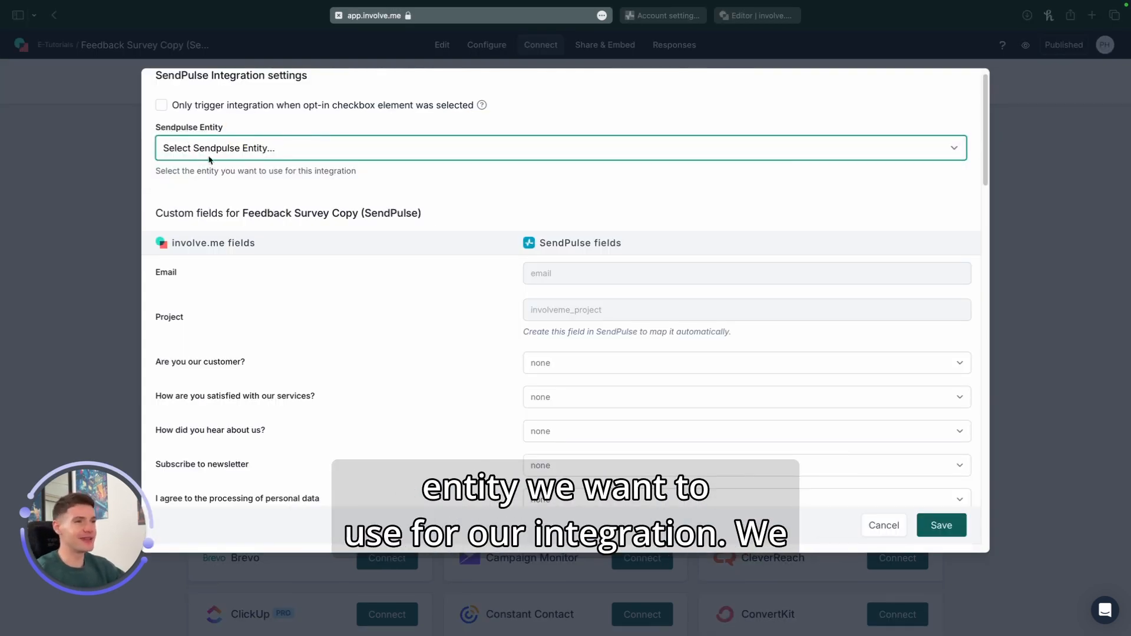
- Choose the SendPulse entity, trying Contacts on Email Lists before settling on Contacts in CRM
left_click(558, 148)
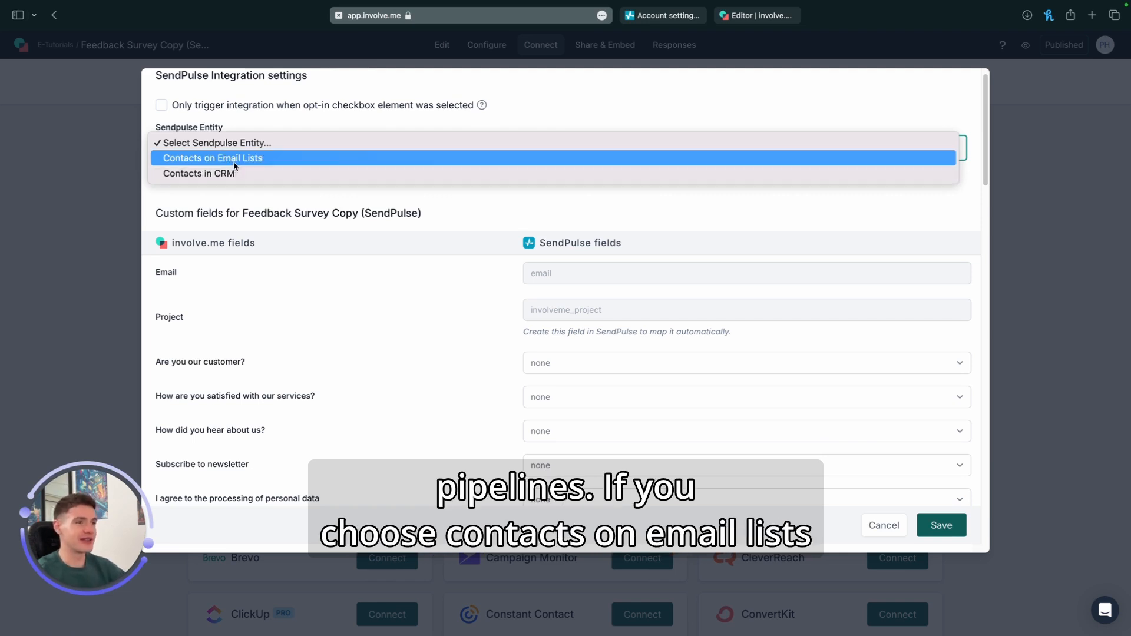
left_click(213, 158)
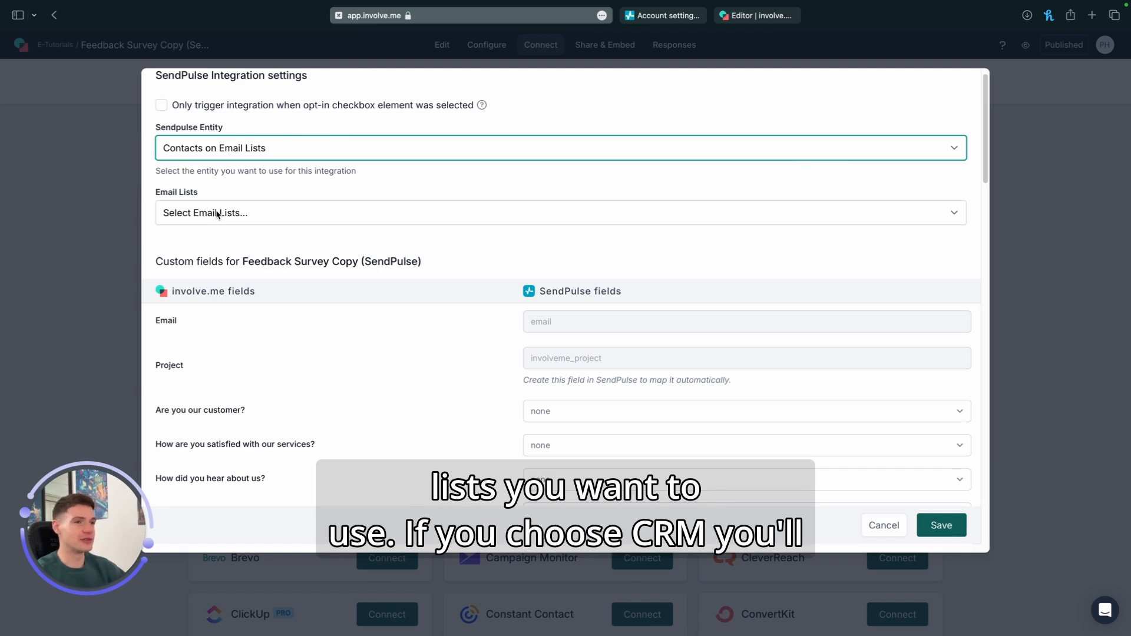
left_click(558, 148)
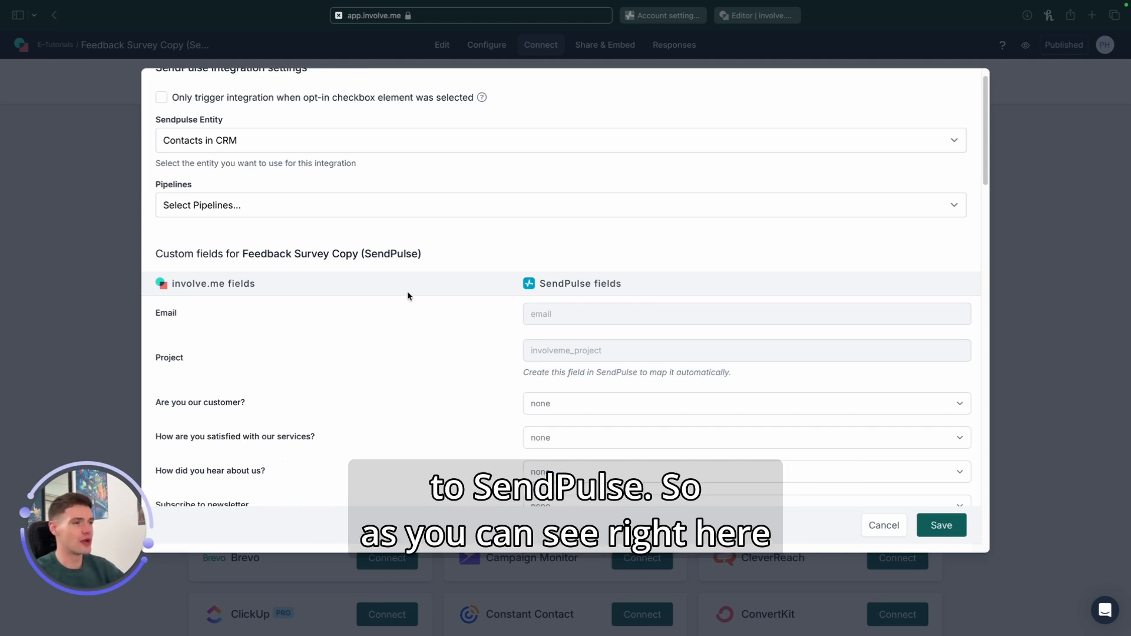
mouse_move(171, 330)
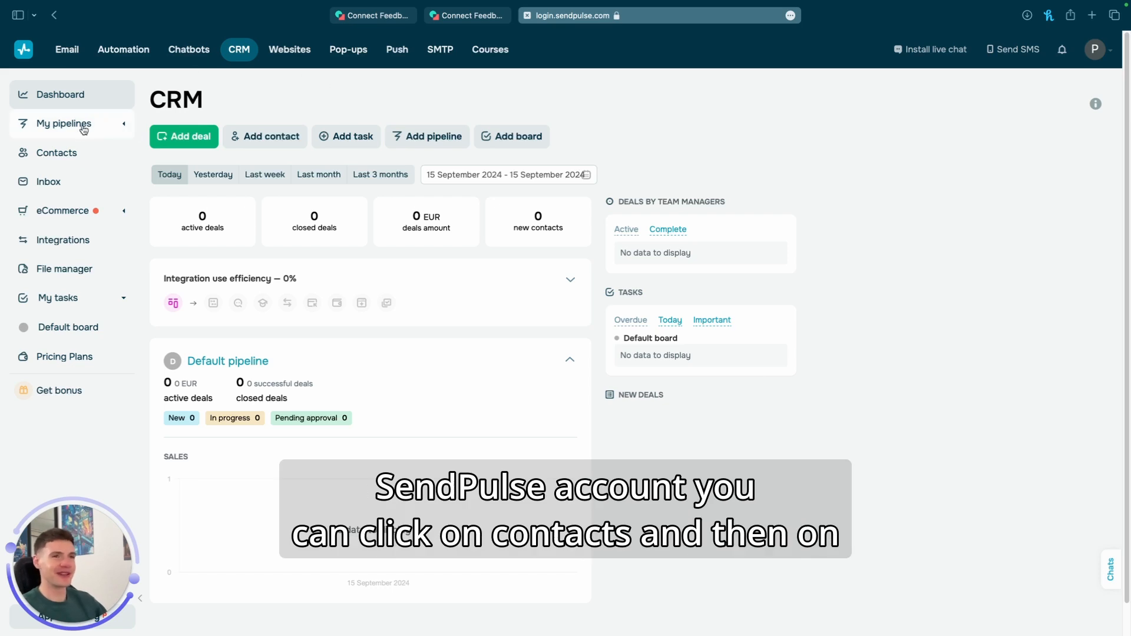
- Reach the CRM contact custom fields list and start adding a new field
left_click(57, 152)
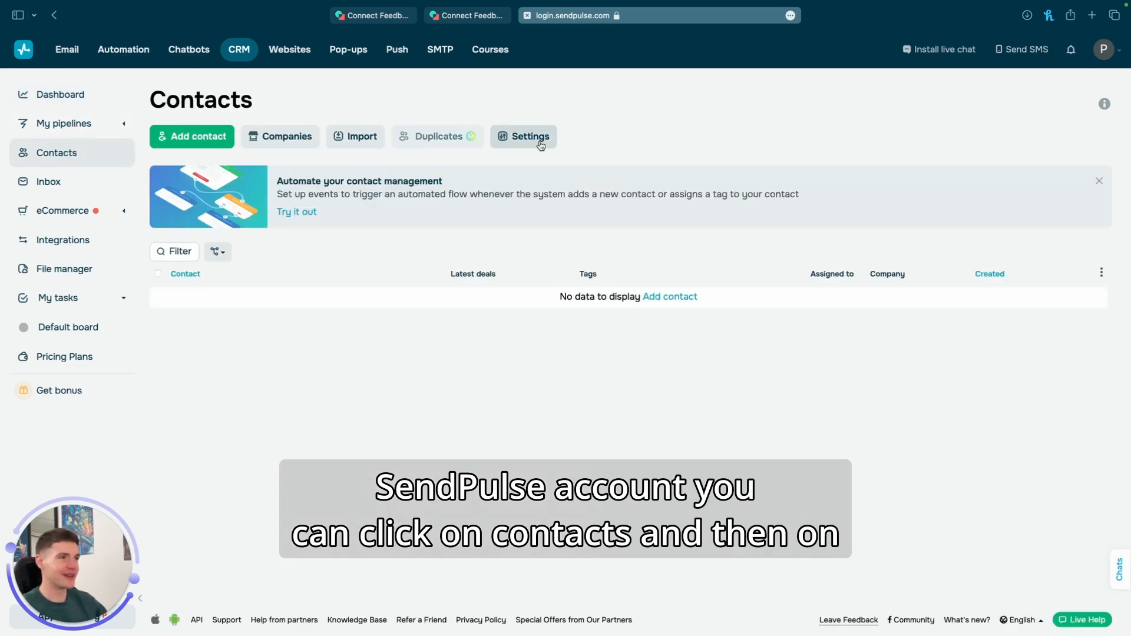
left_click(528, 137)
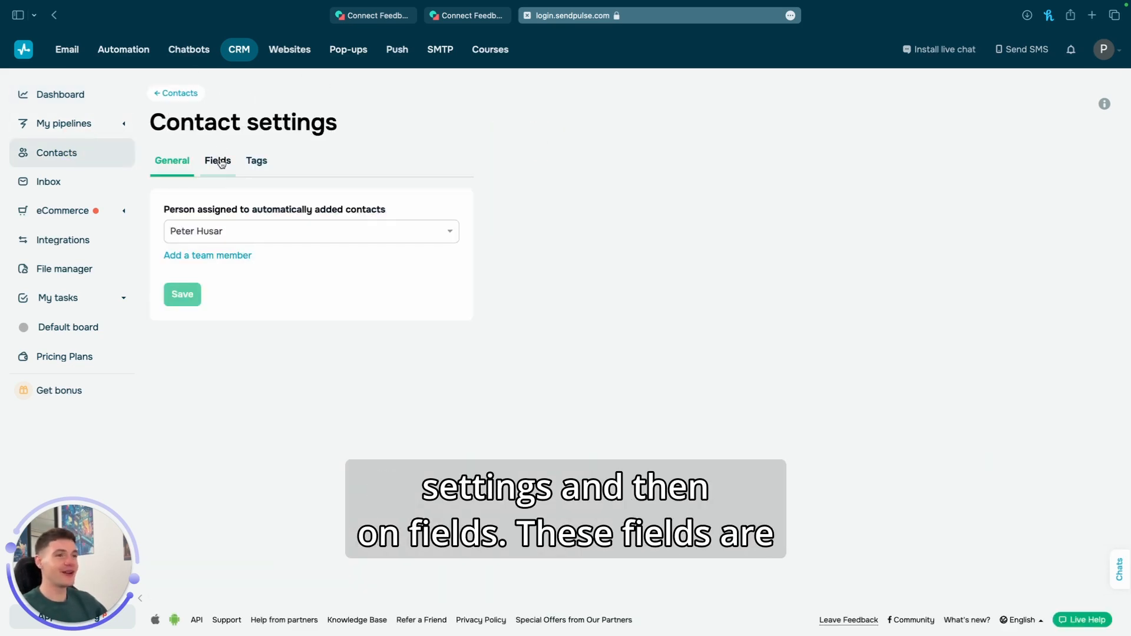
left_click(218, 160)
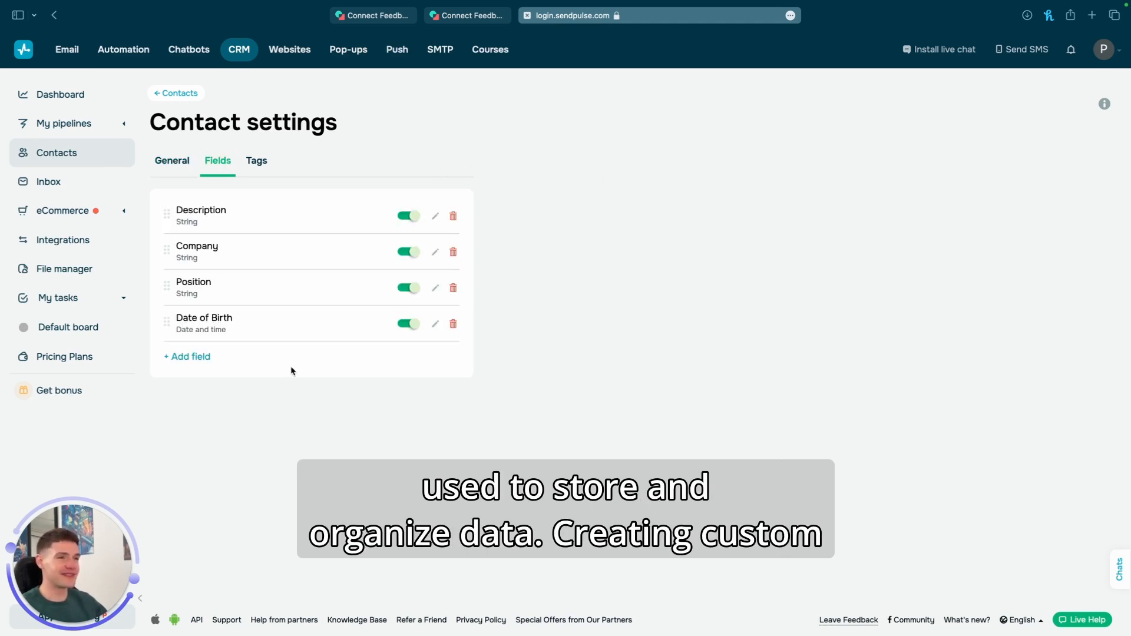
left_click(187, 355)
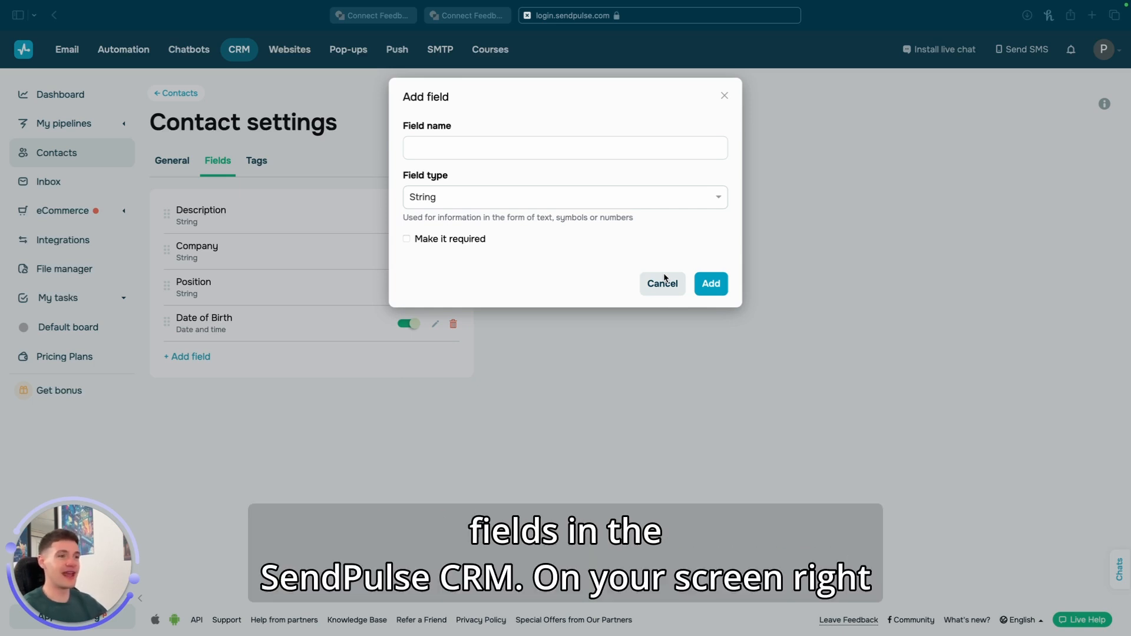
- Add a new String contact field named City
type("City")
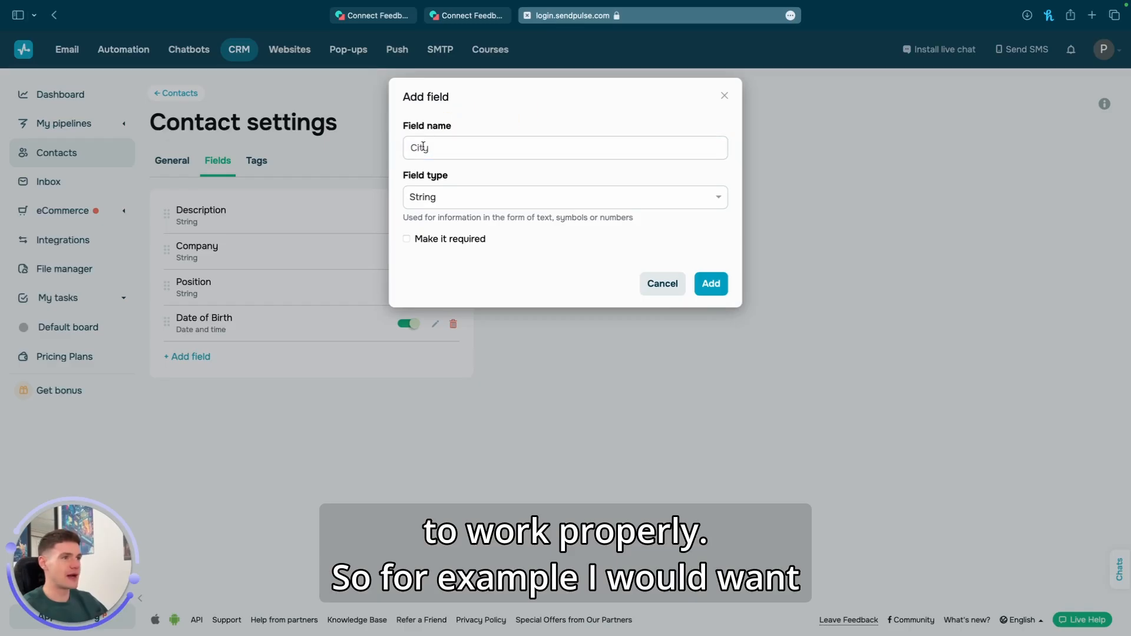
left_click(564, 196)
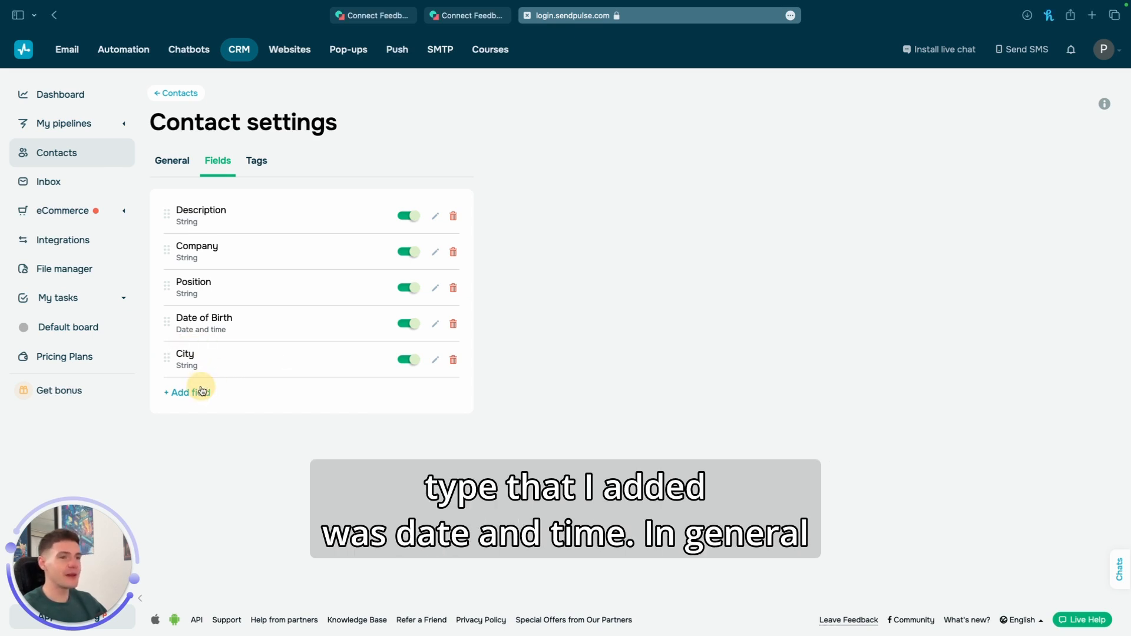
left_click(187, 392)
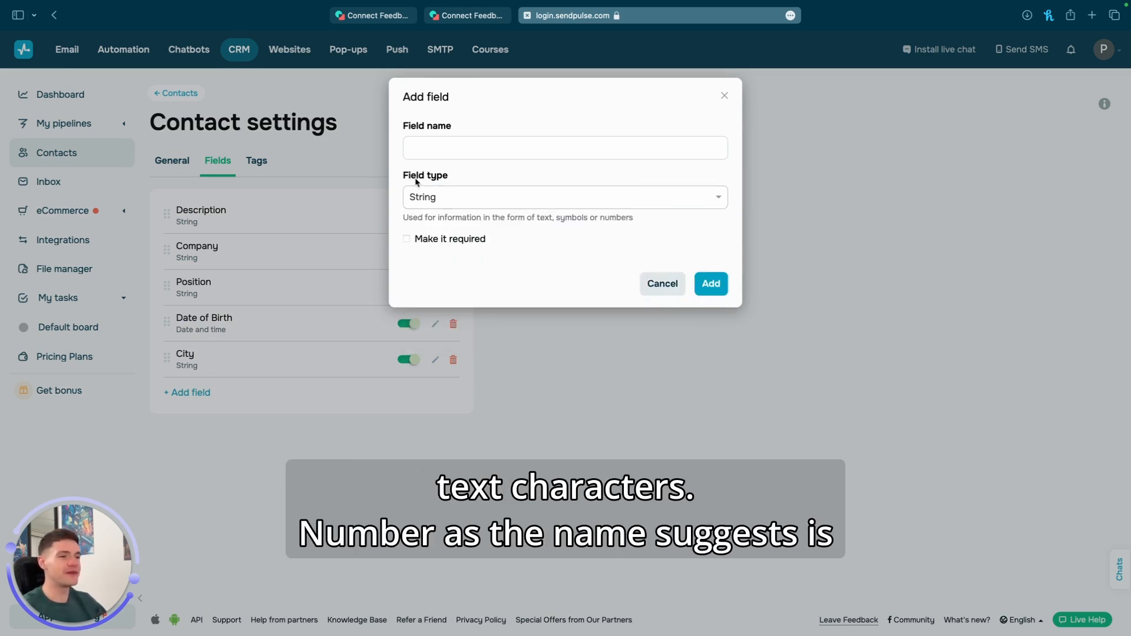
left_click(564, 197)
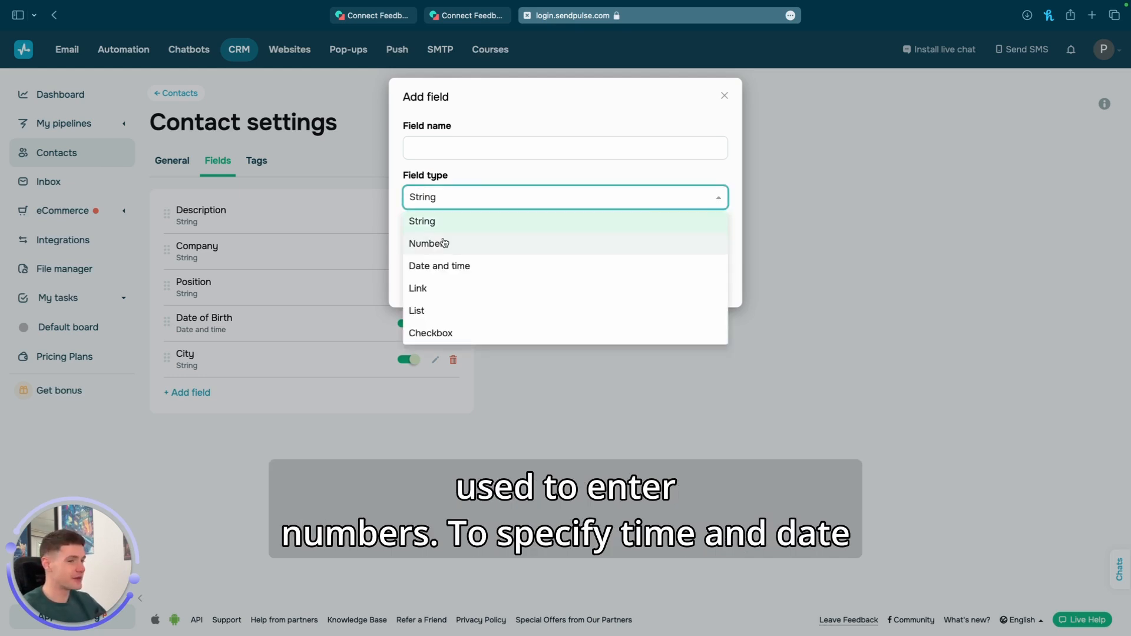
mouse_move(460, 266)
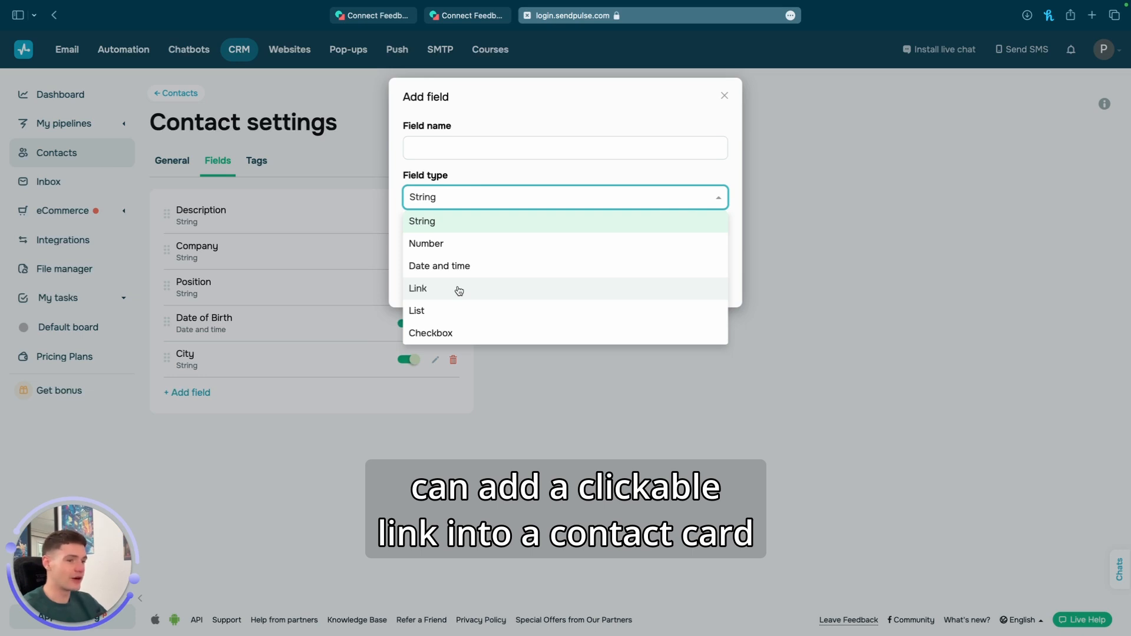
left_click(431, 333)
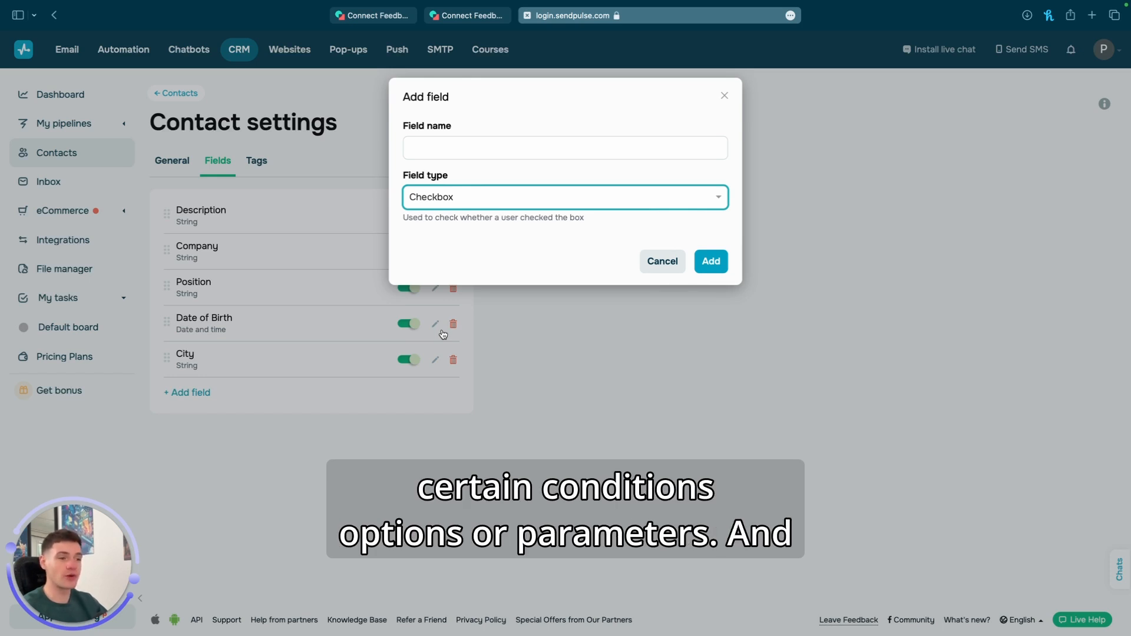
left_click(564, 197)
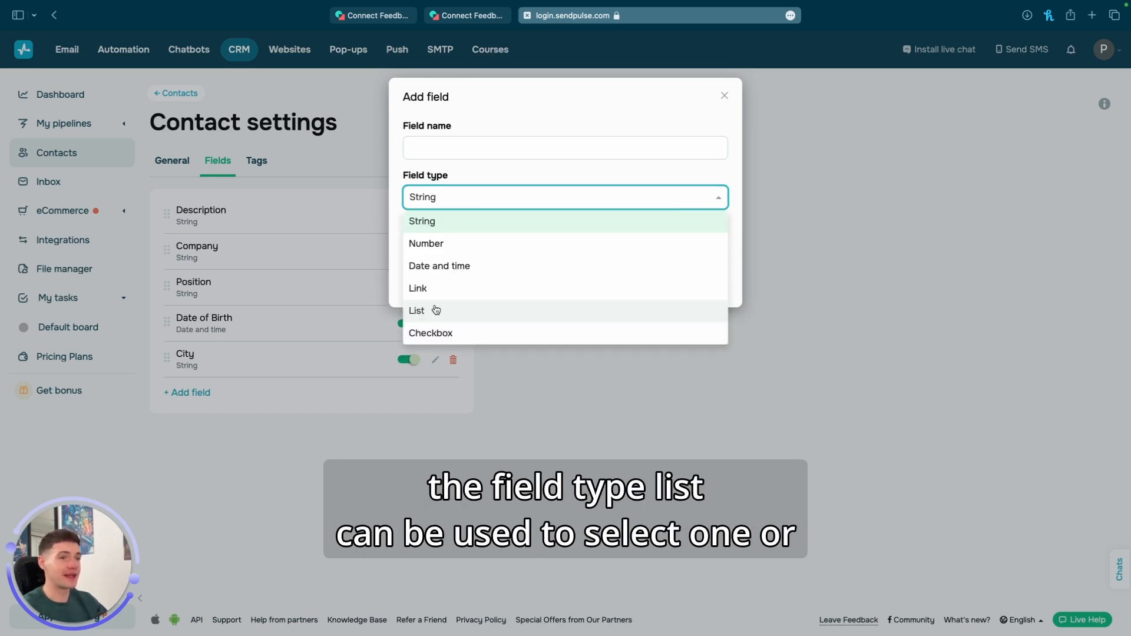
left_click(415, 310)
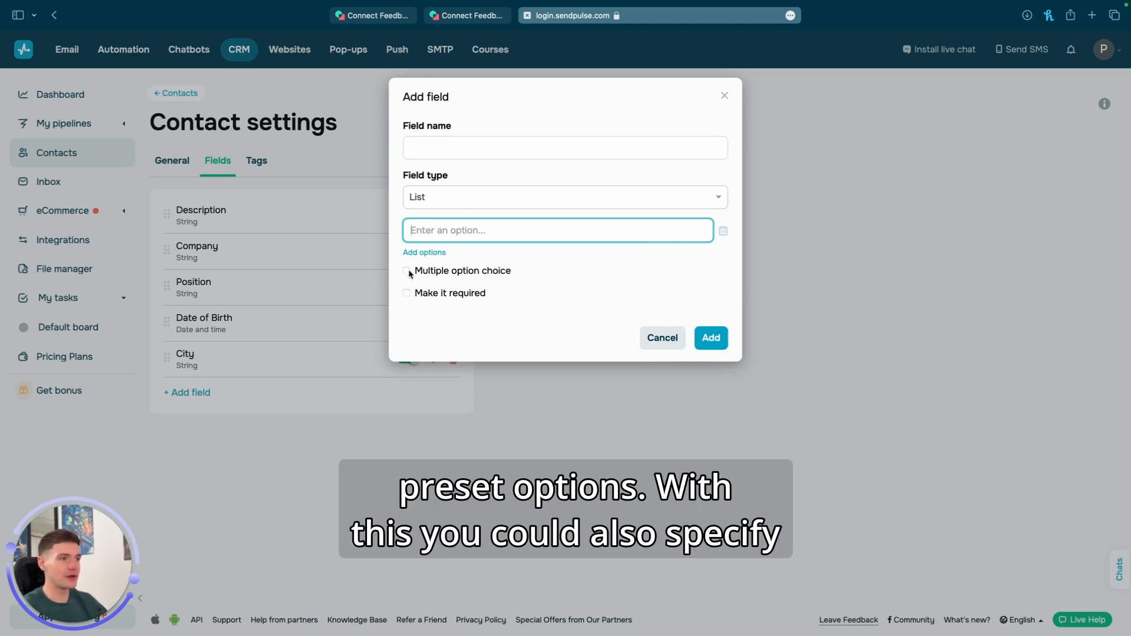
left_click(406, 271)
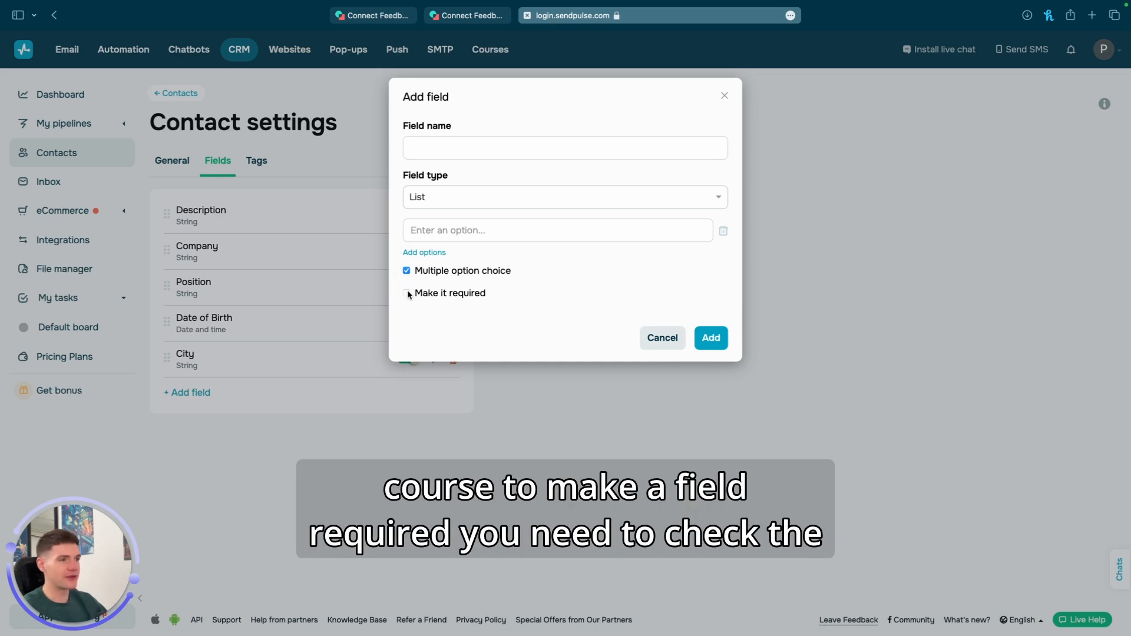
left_click(406, 293)
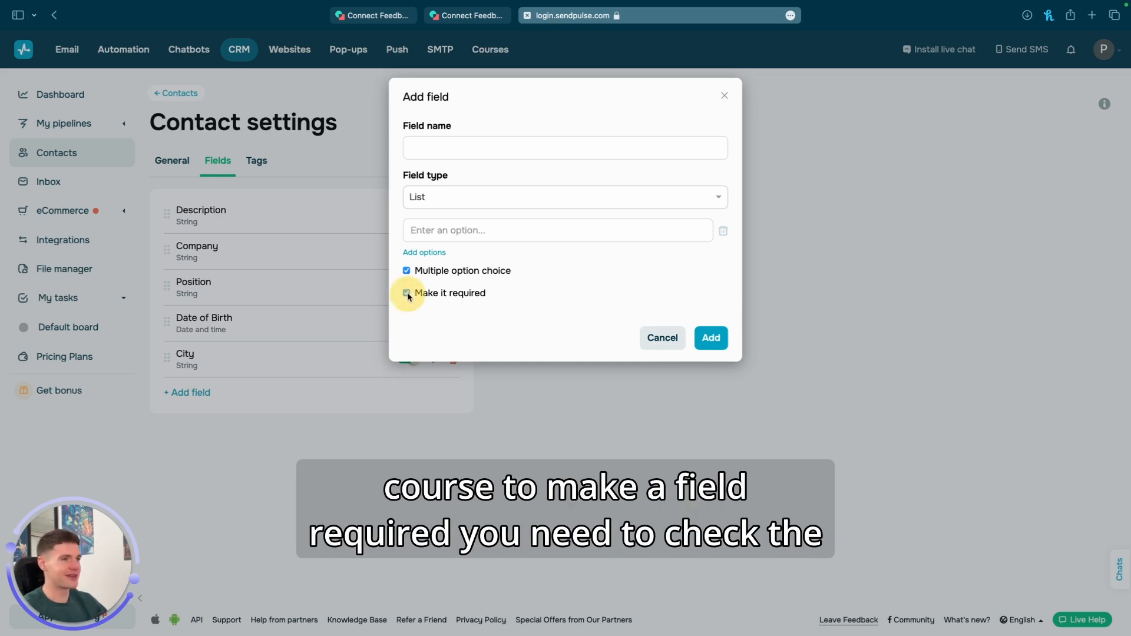
left_click(406, 294)
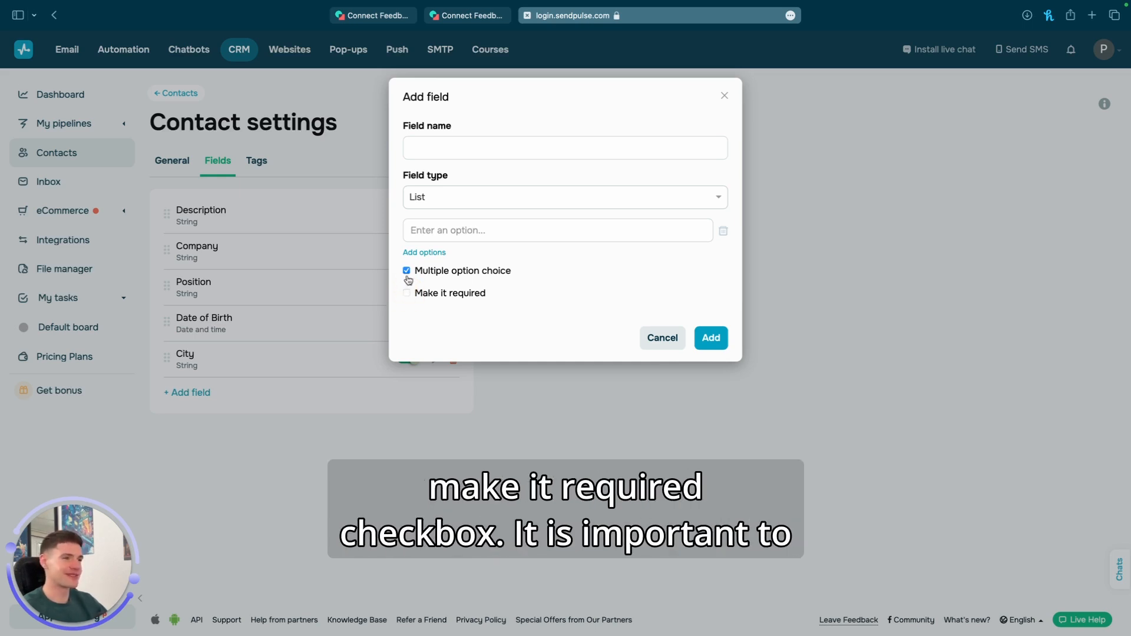
left_click(661, 338)
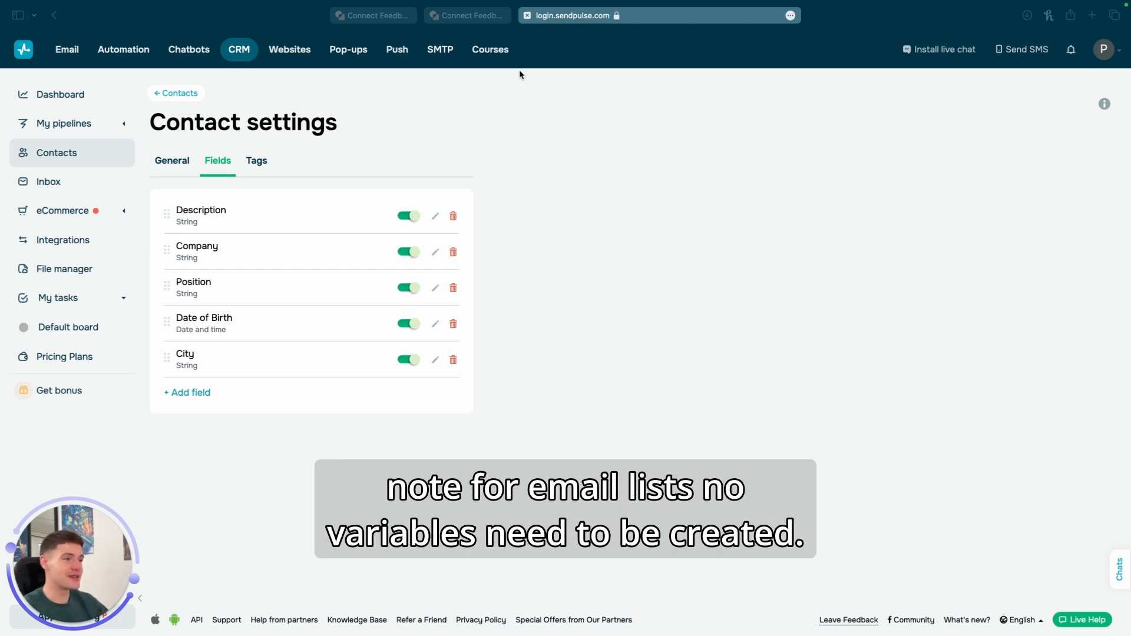
mouse_move(711, 182)
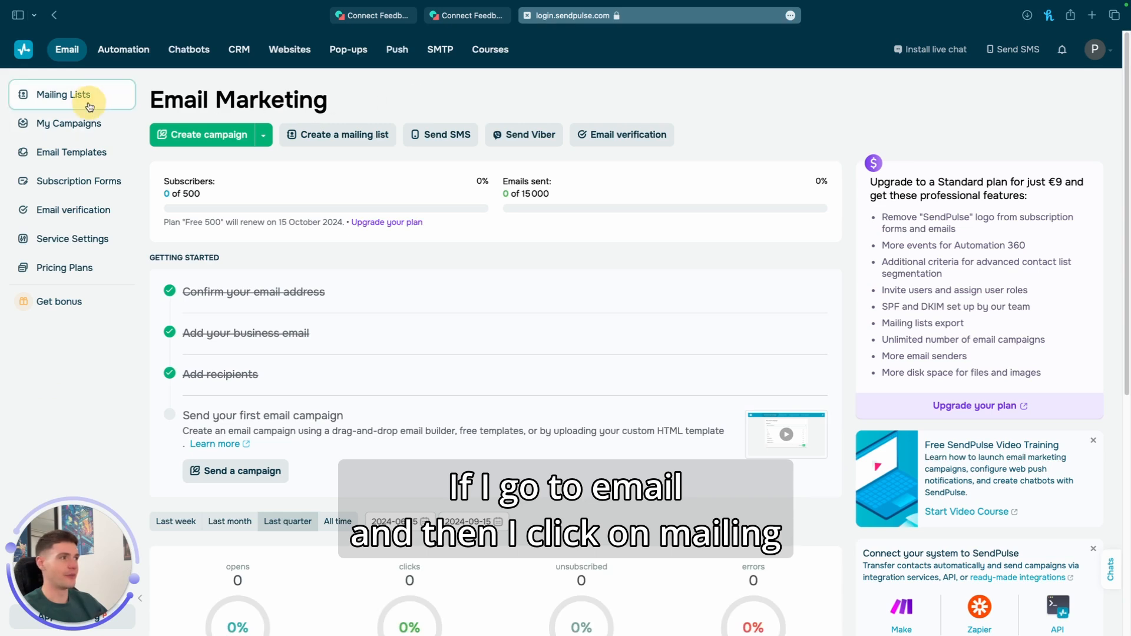
- View the My emails mailing list's two contacts and their survey answer columns
left_click(63, 94)
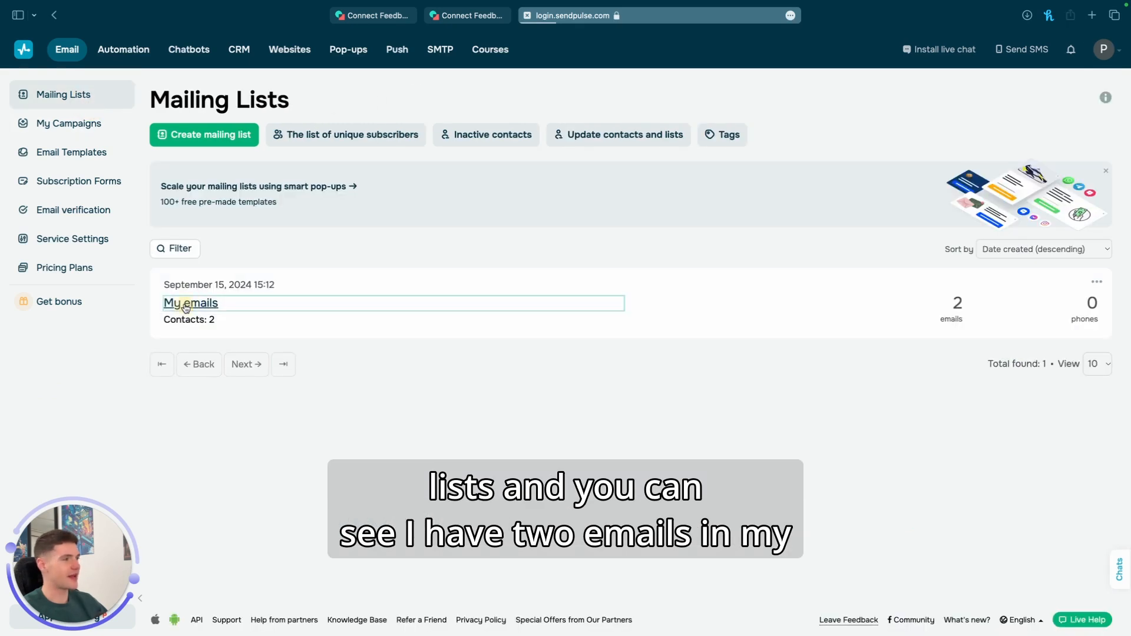
left_click(191, 302)
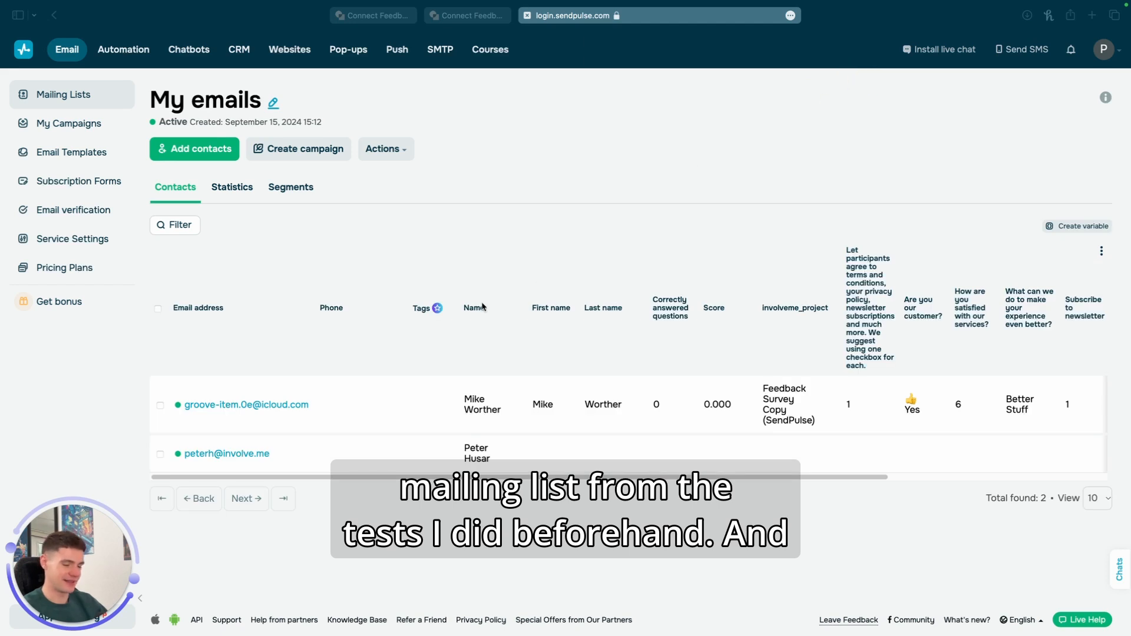
scroll("right", 3)
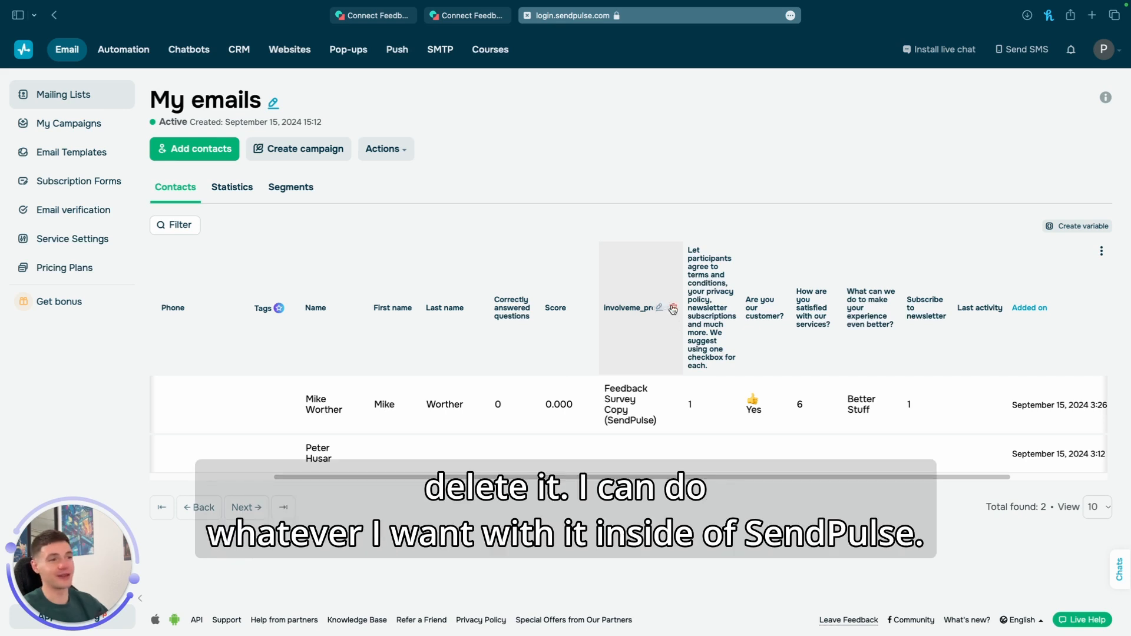
mouse_move(673, 308)
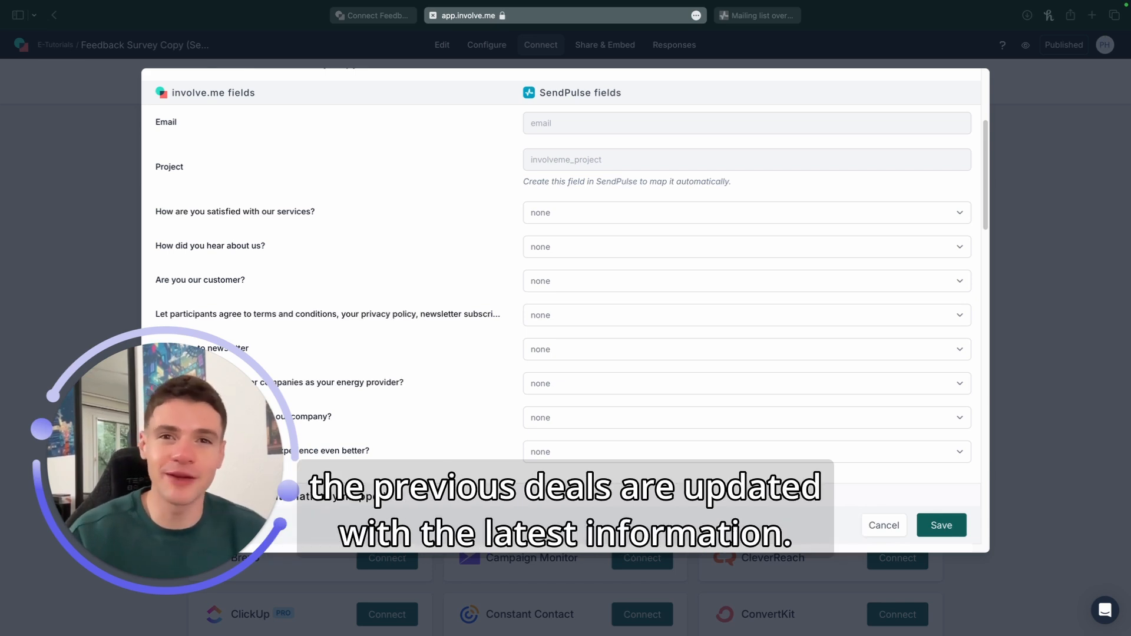
scroll("down", 3)
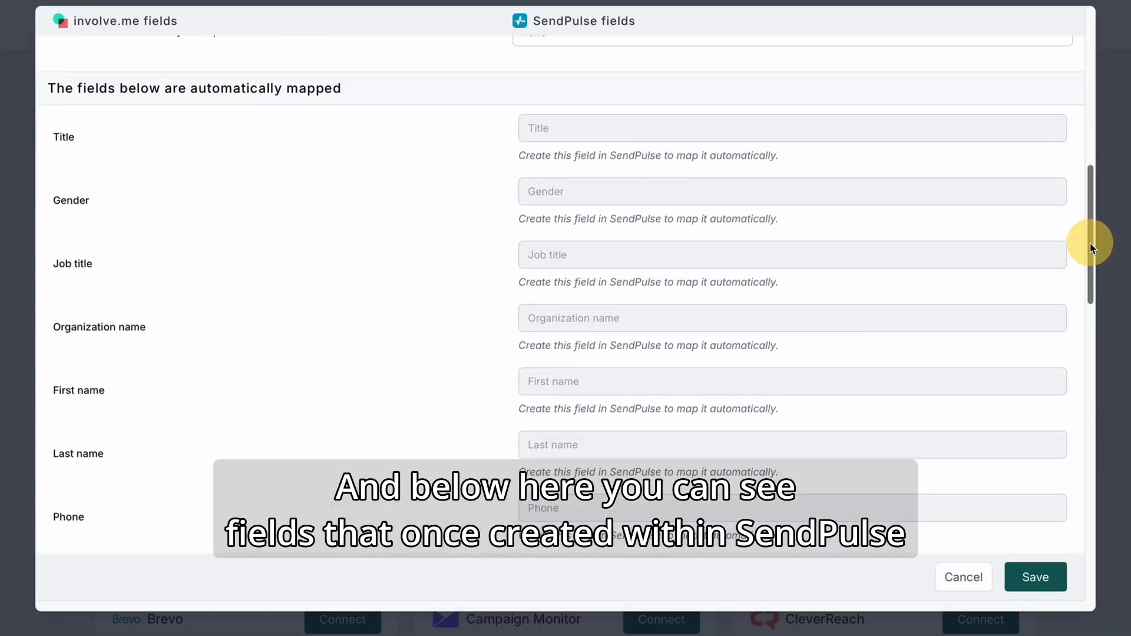
scroll("down", 3)
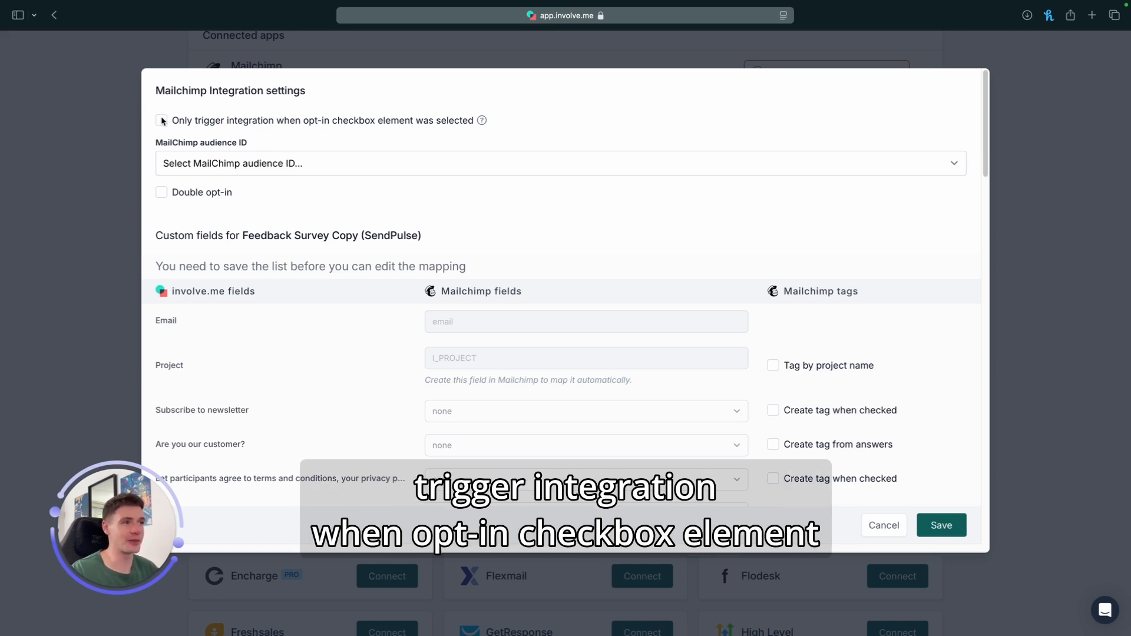
- Make Mailchimp trigger only when the opt-in checkbox is selected and save
left_click(162, 120)
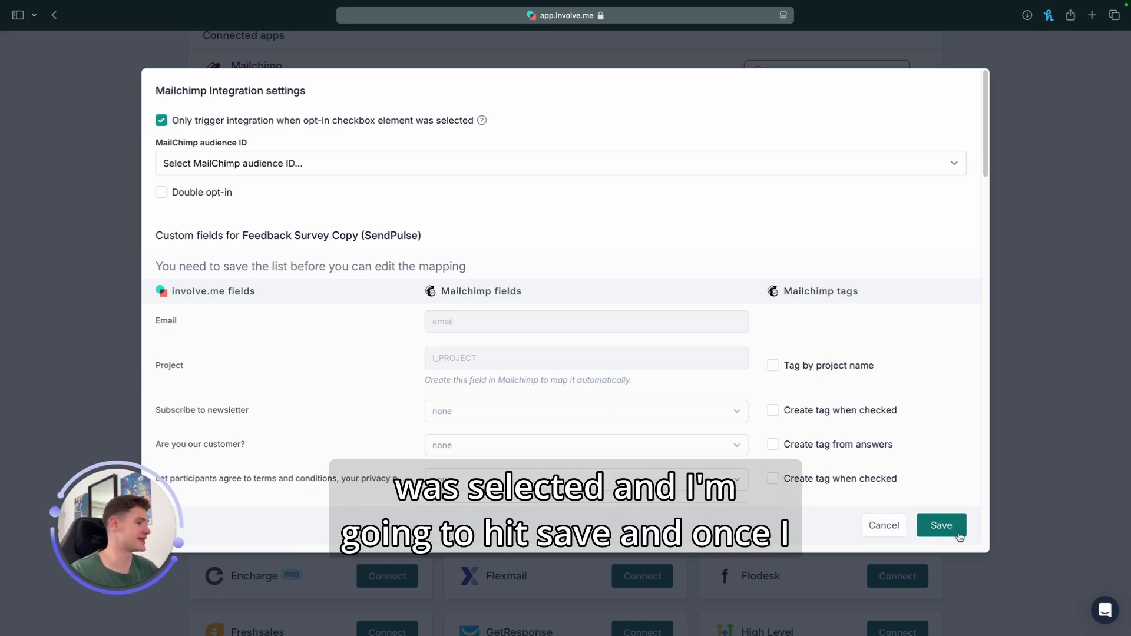
left_click(940, 526)
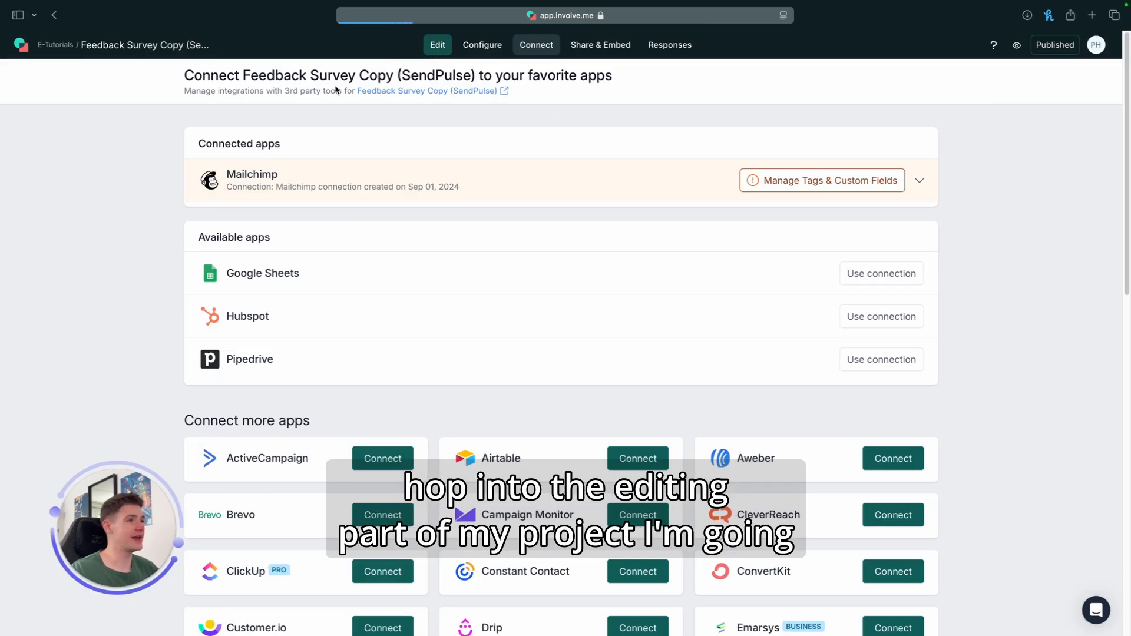
- Add an Opt-In Checkbox element to the page 3 details form in the editor
left_click(438, 45)
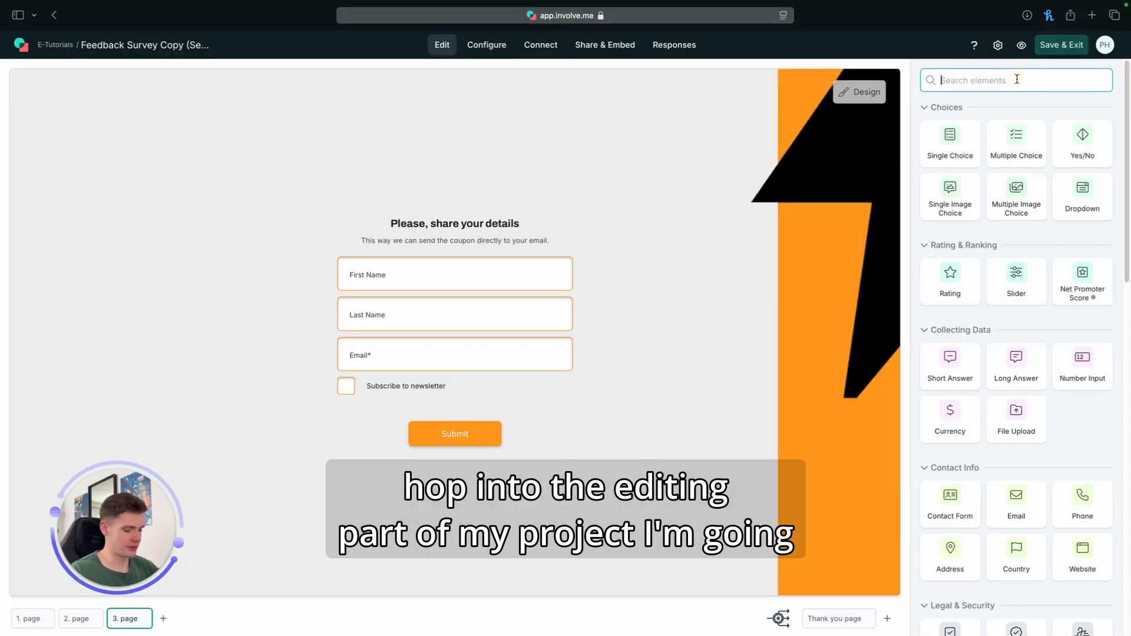
type("opt")
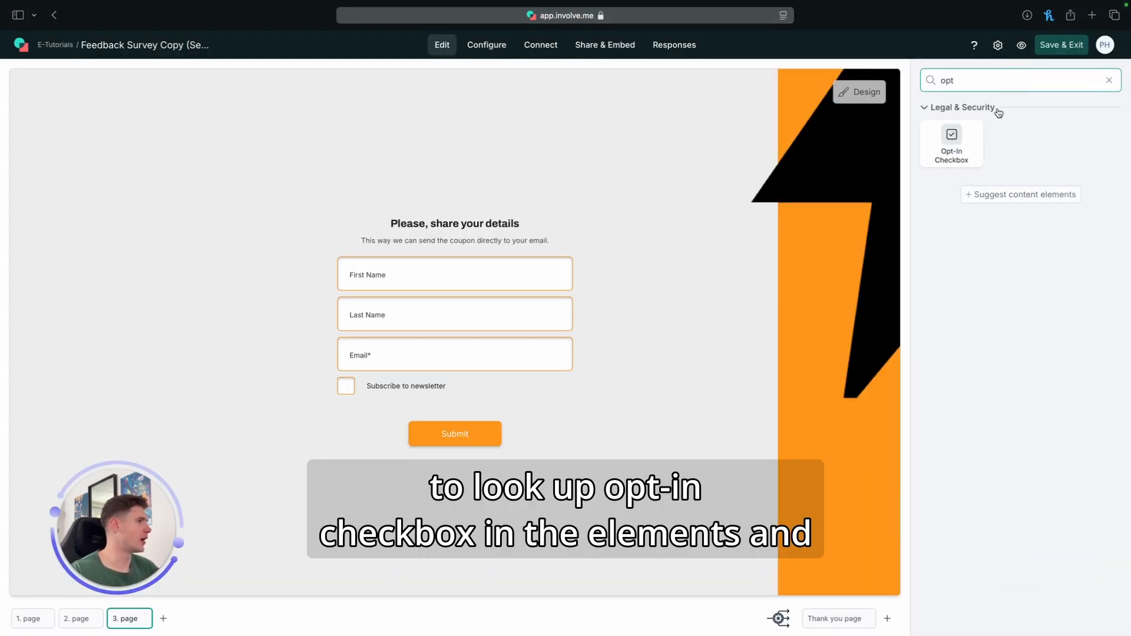
left_click_drag(951, 134, 464, 380)
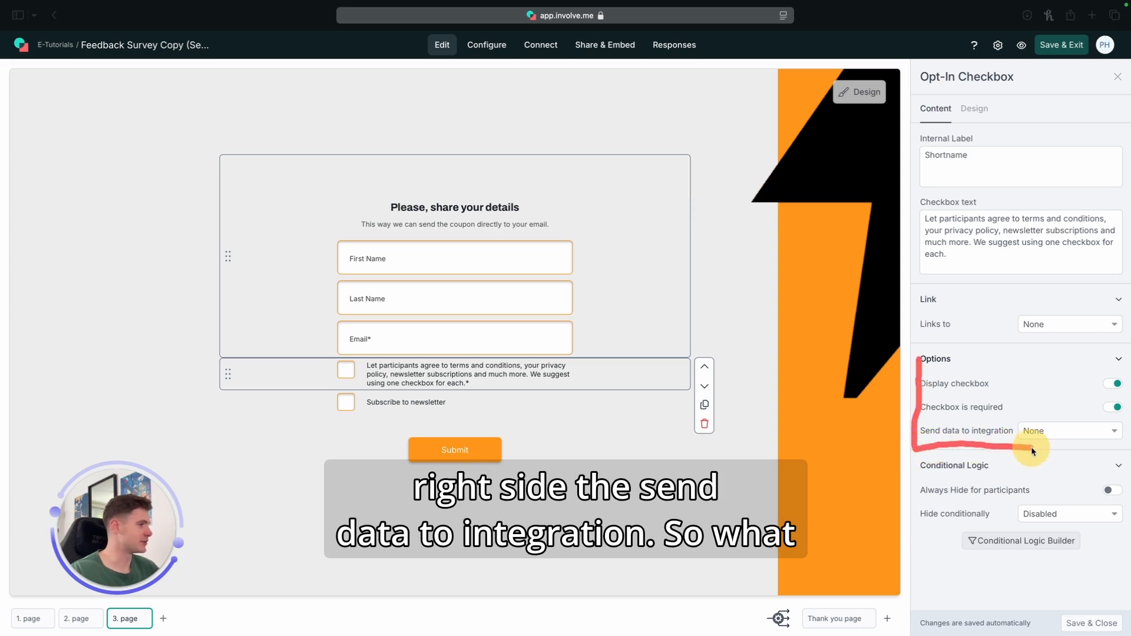
- Set the opt-in checkbox to send its data to All Integrations
left_click(1070, 431)
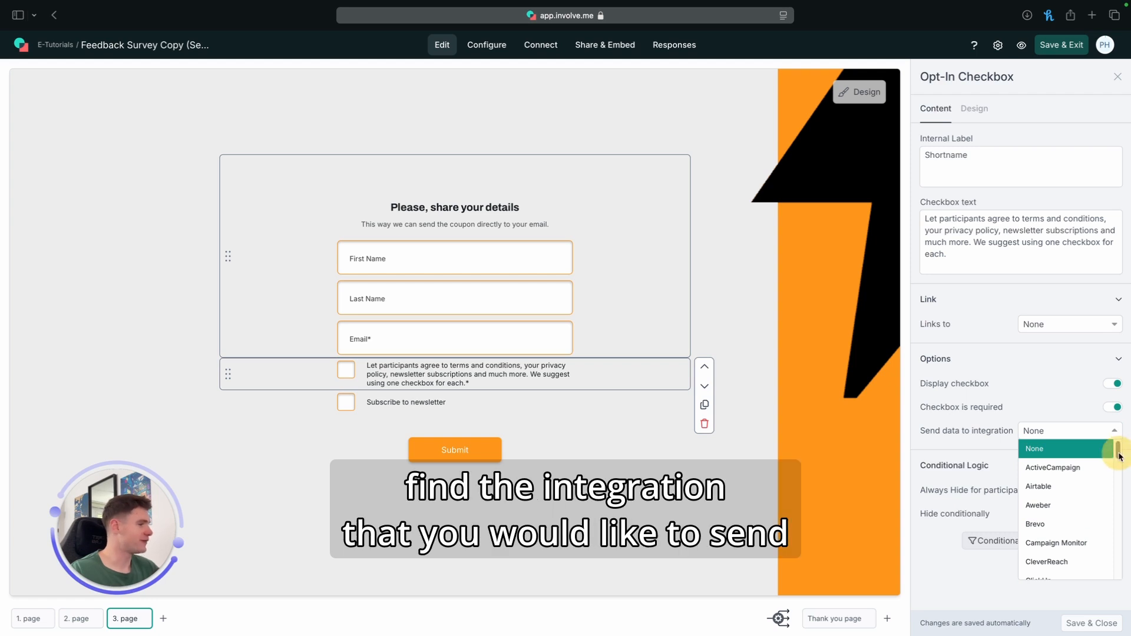
scroll("down", 3)
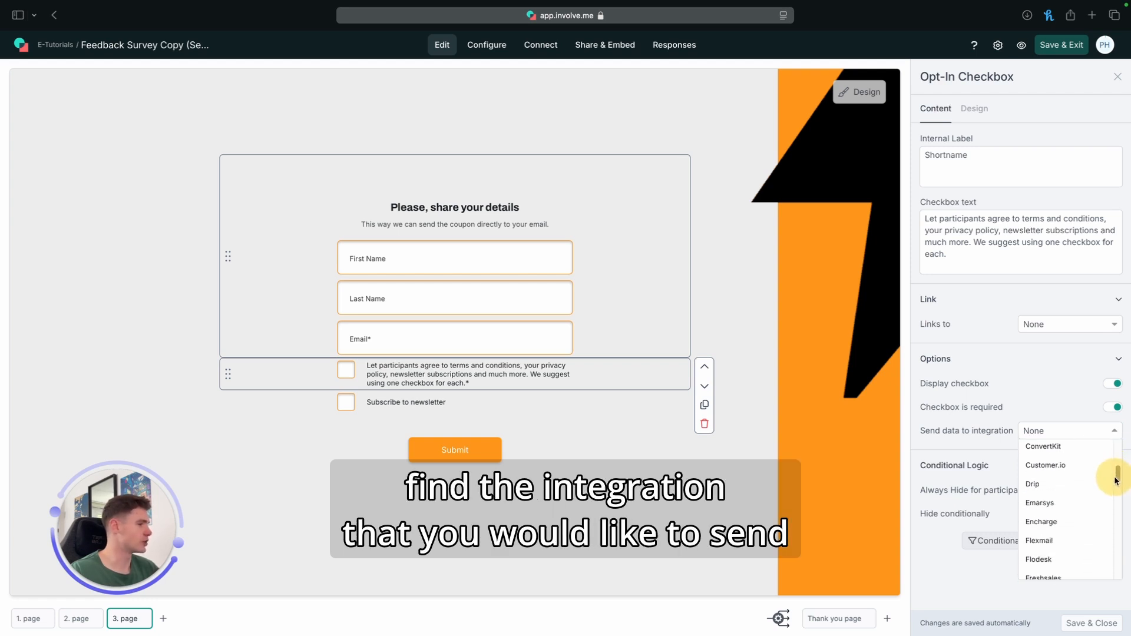
scroll("down", 3)
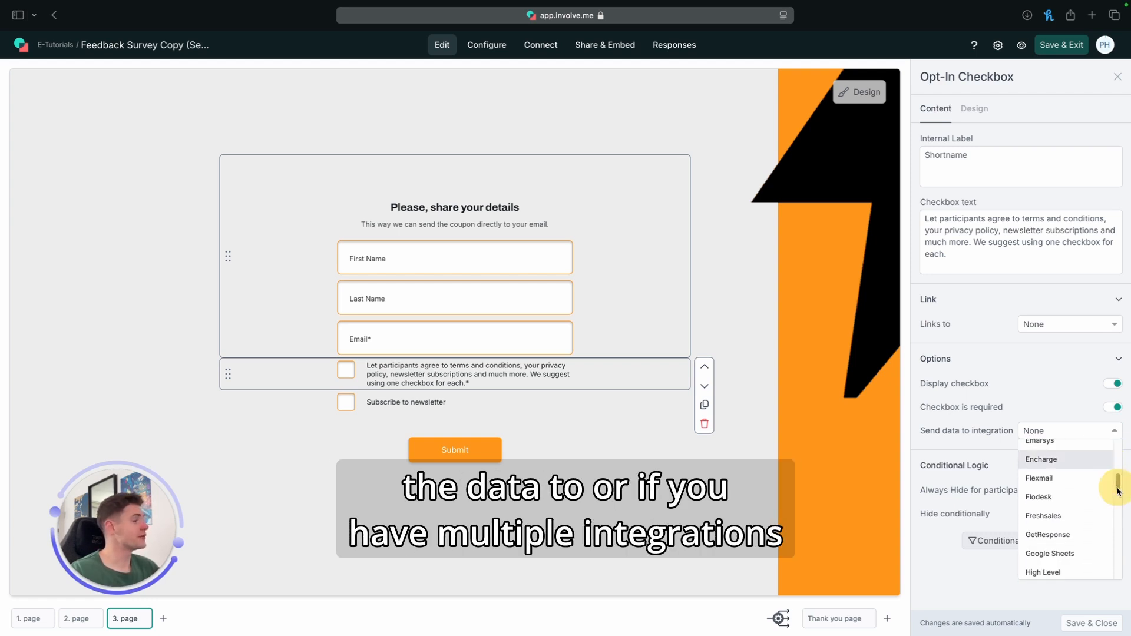
scroll("down", 3)
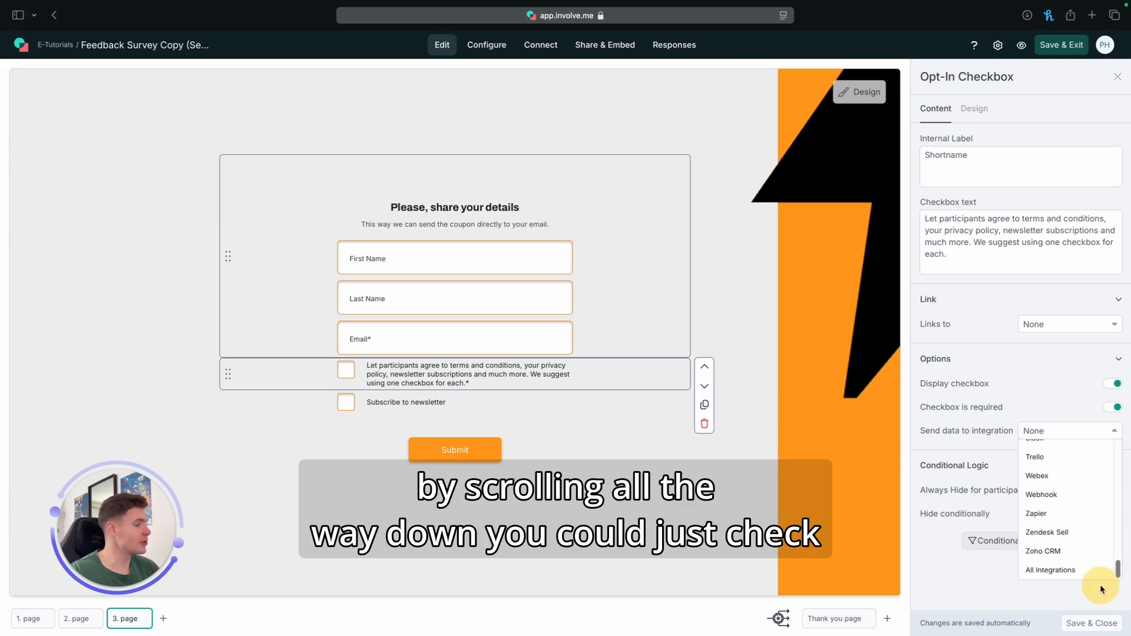
left_click(1049, 570)
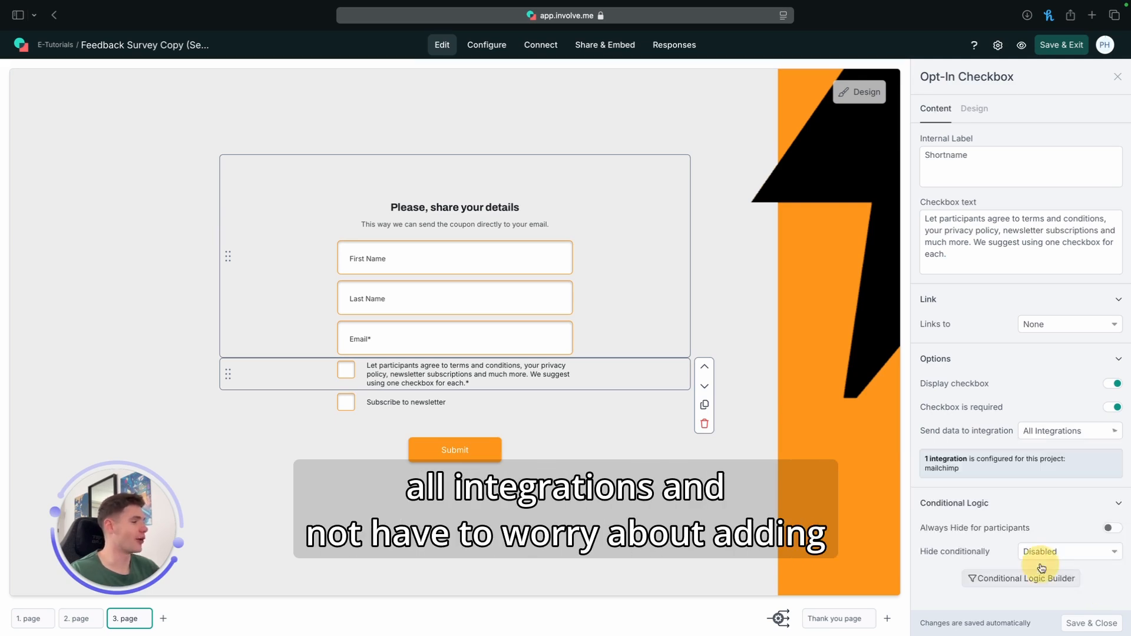
mouse_move(1007, 511)
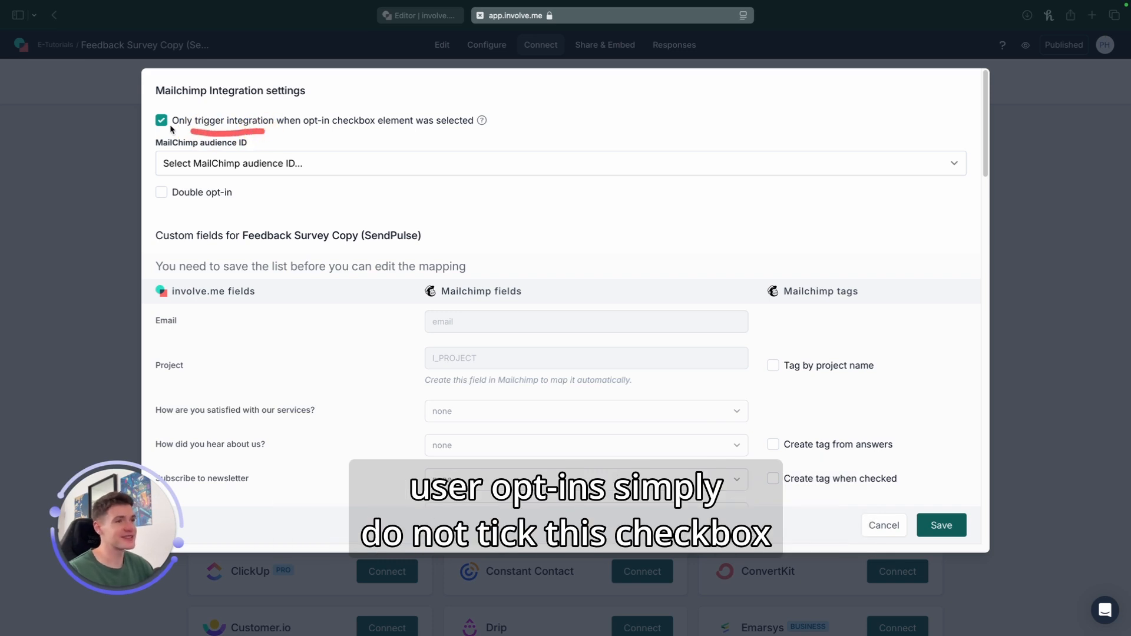
- Leave the integration settings and view the newest submission's details under Responses, down to Integrations
left_click(161, 120)
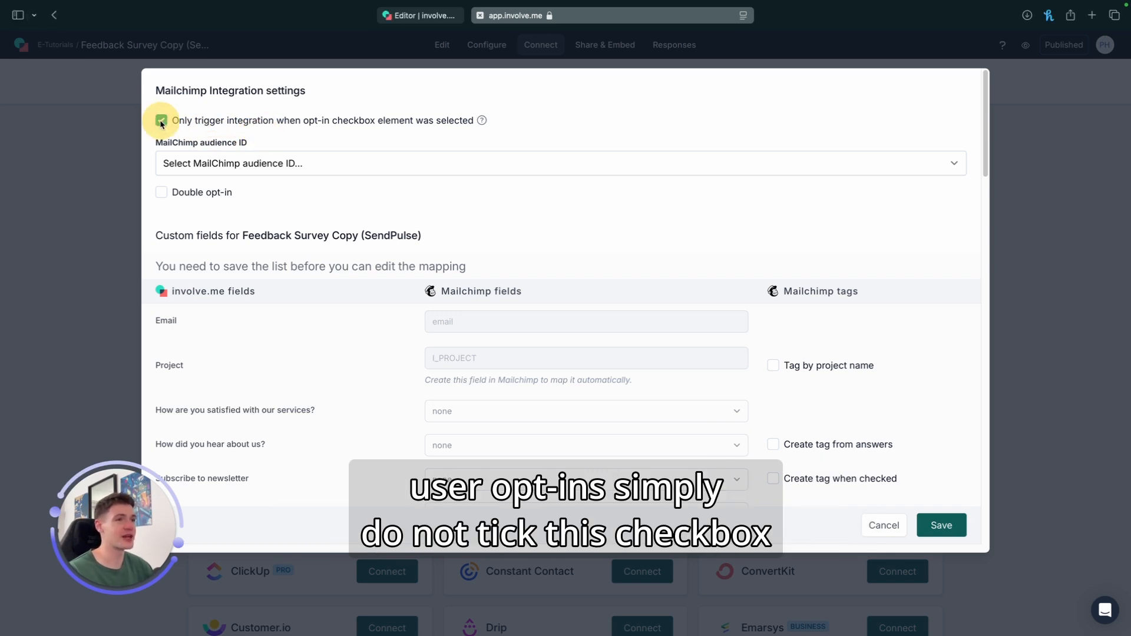
left_click(162, 120)
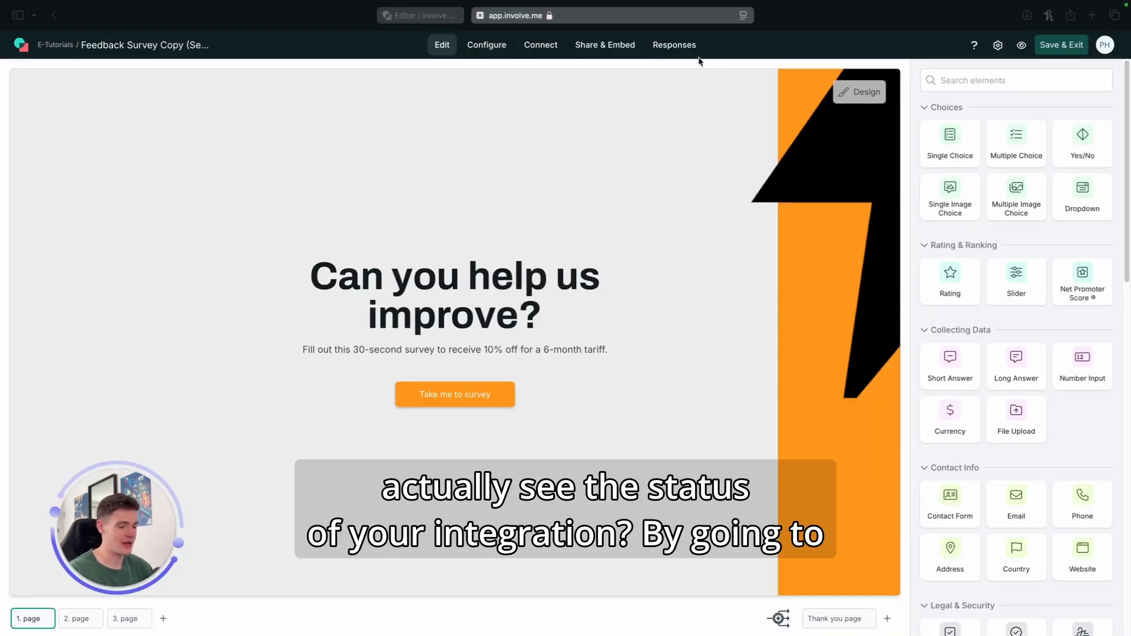
left_click(674, 45)
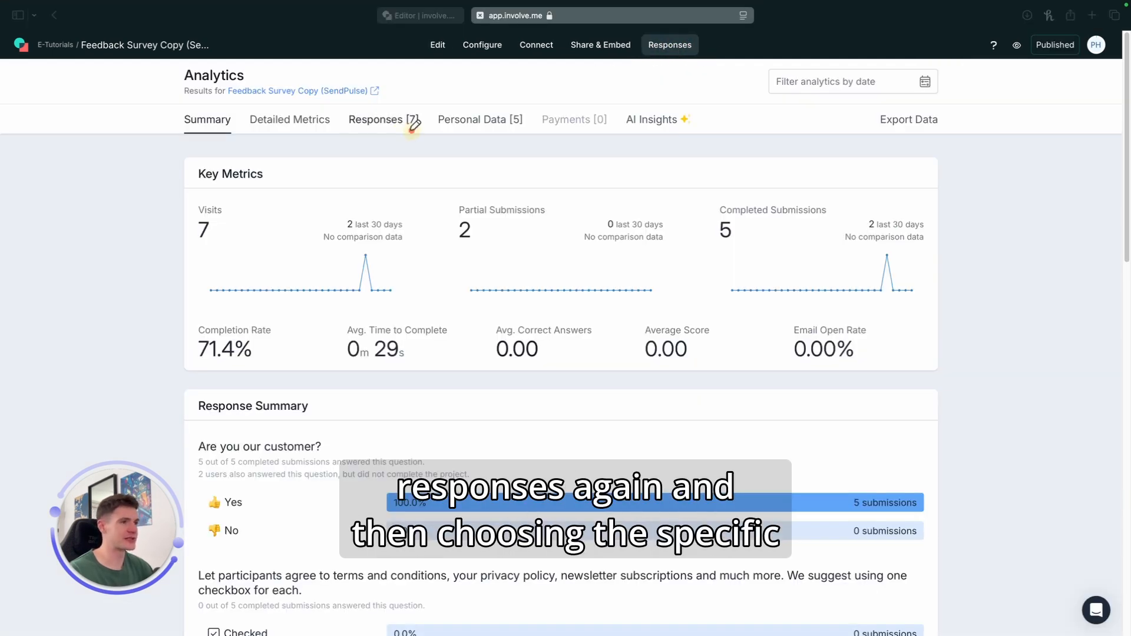
left_click(376, 119)
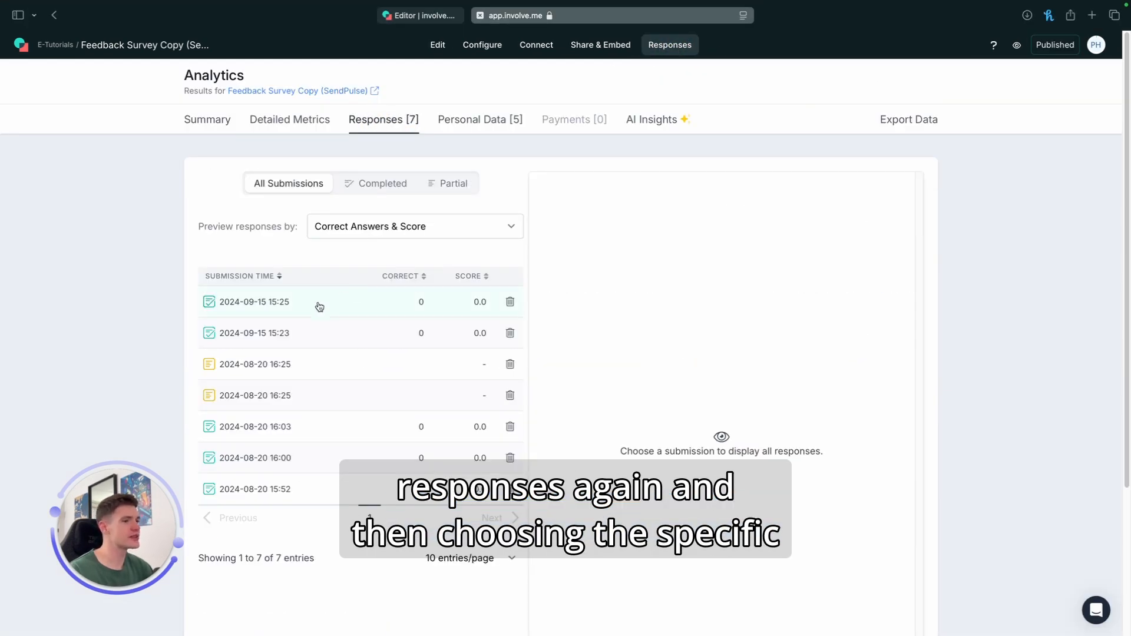
left_click(254, 301)
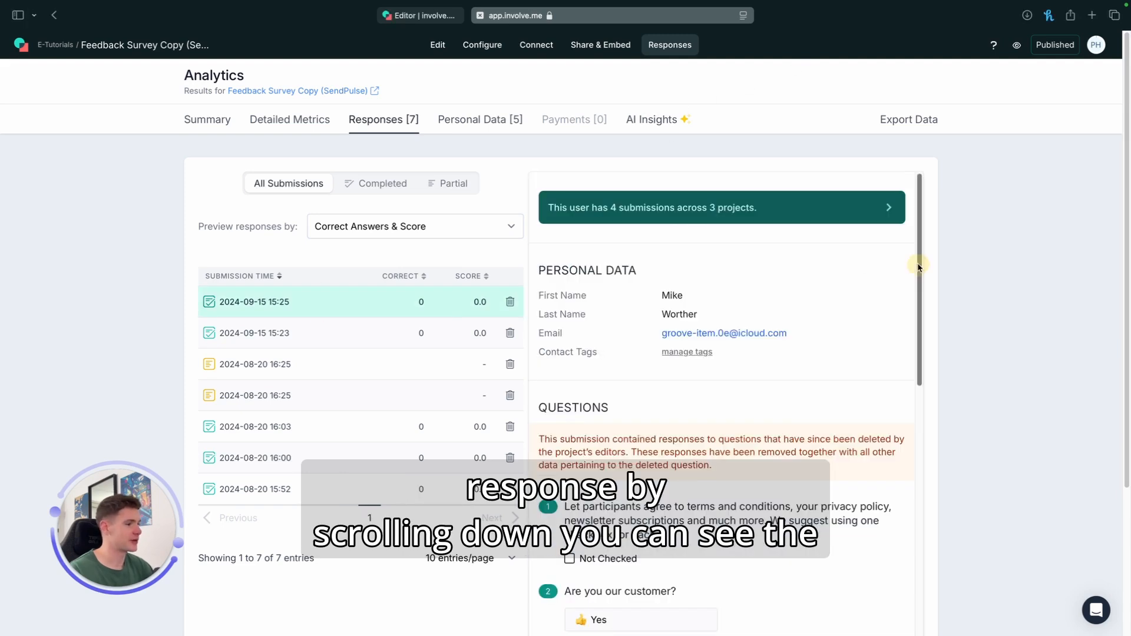
scroll("down", 3)
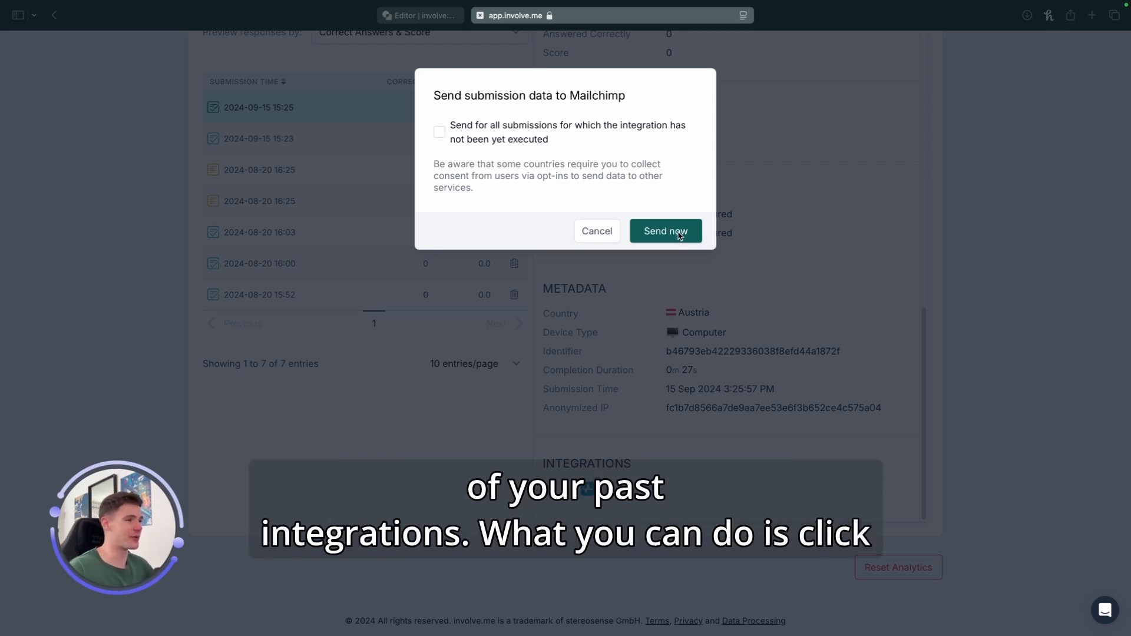
mouse_move(438, 137)
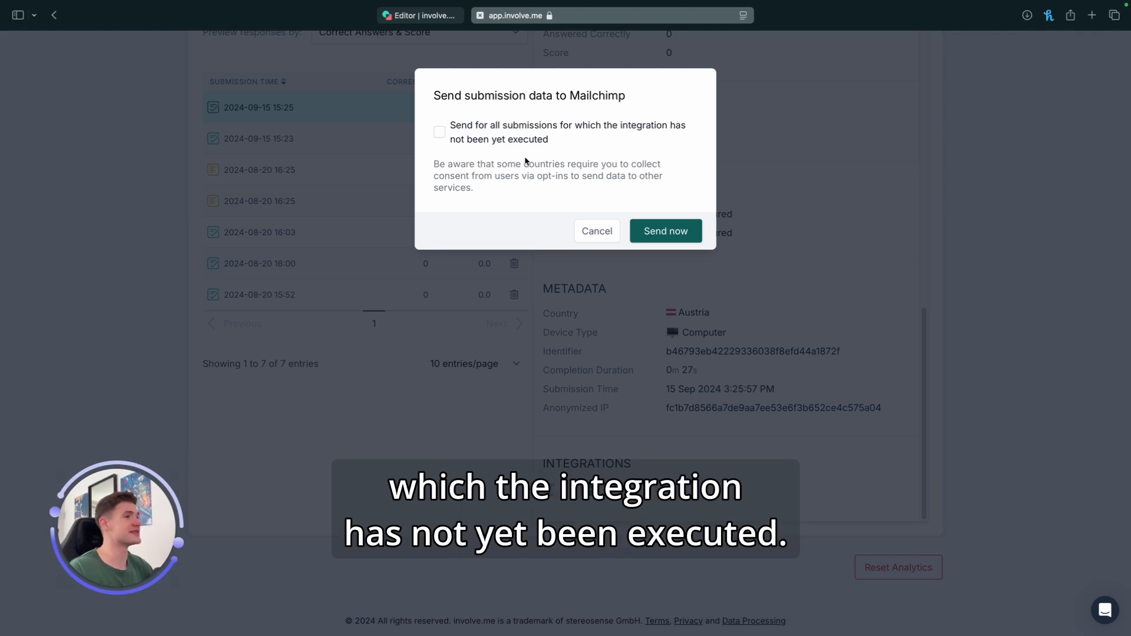
- Send data to Mailchimp now for all submissions where the integration had not yet run
left_click(440, 132)
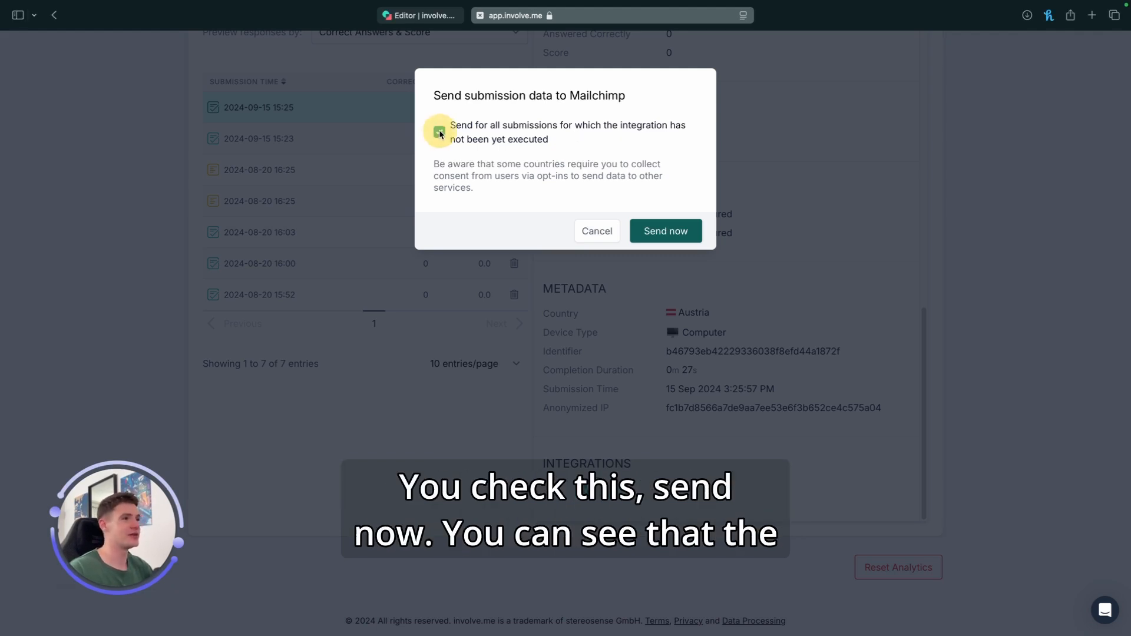
left_click(664, 231)
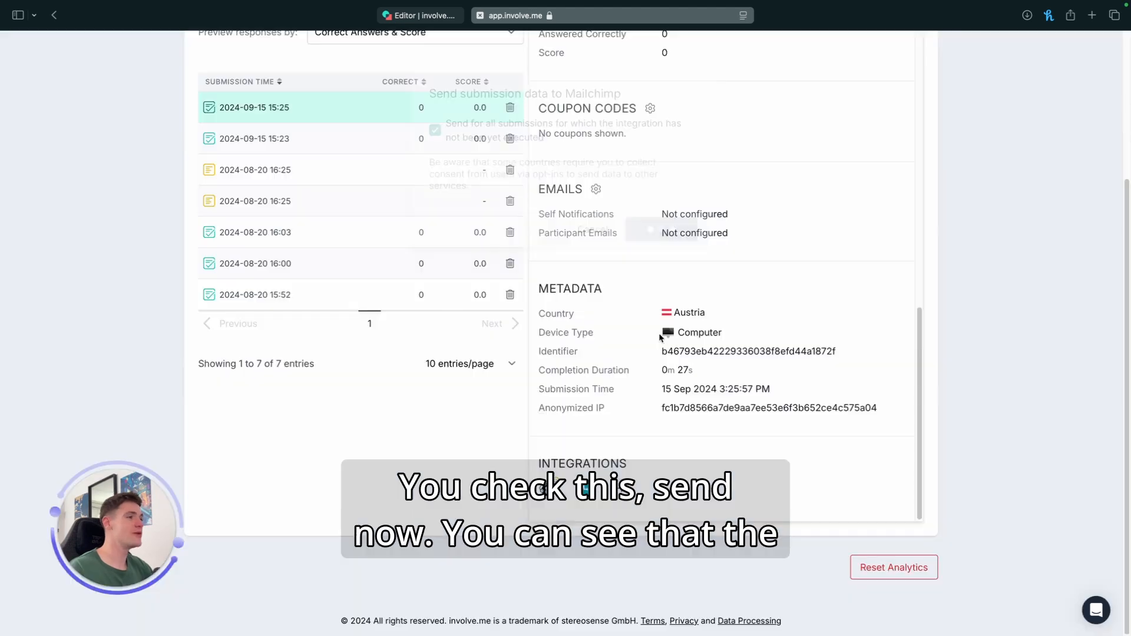